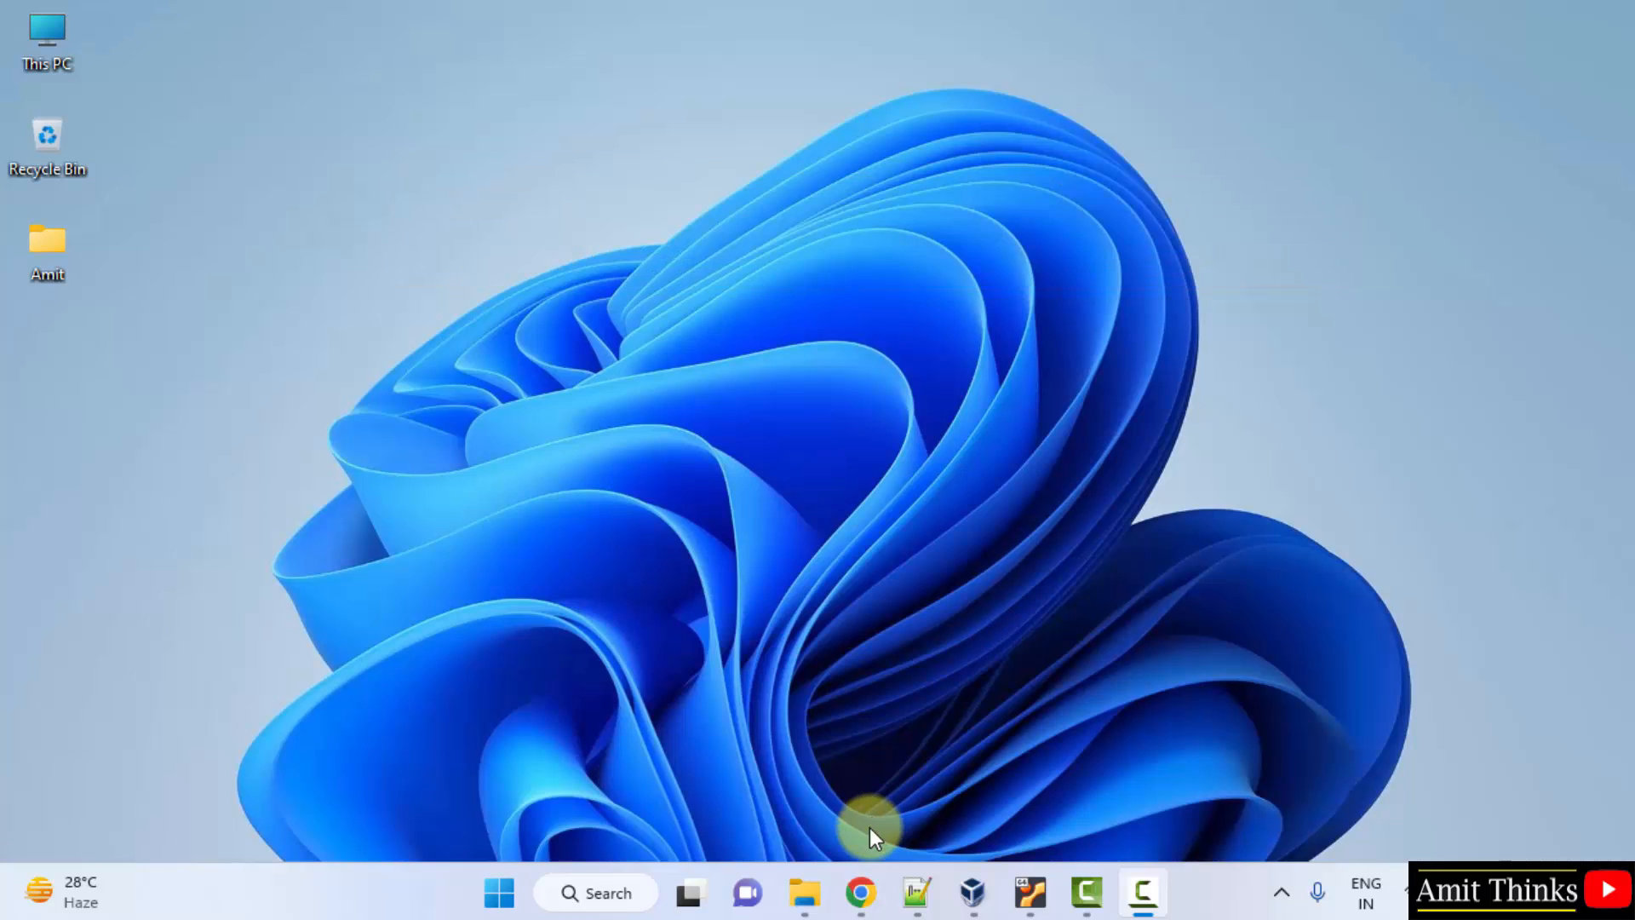
- Search Google for 'eclipse' in Chrome, go to eclipse.org and dismiss the cookie notice
{"action": "left_click", "coordinate": [858, 894]}
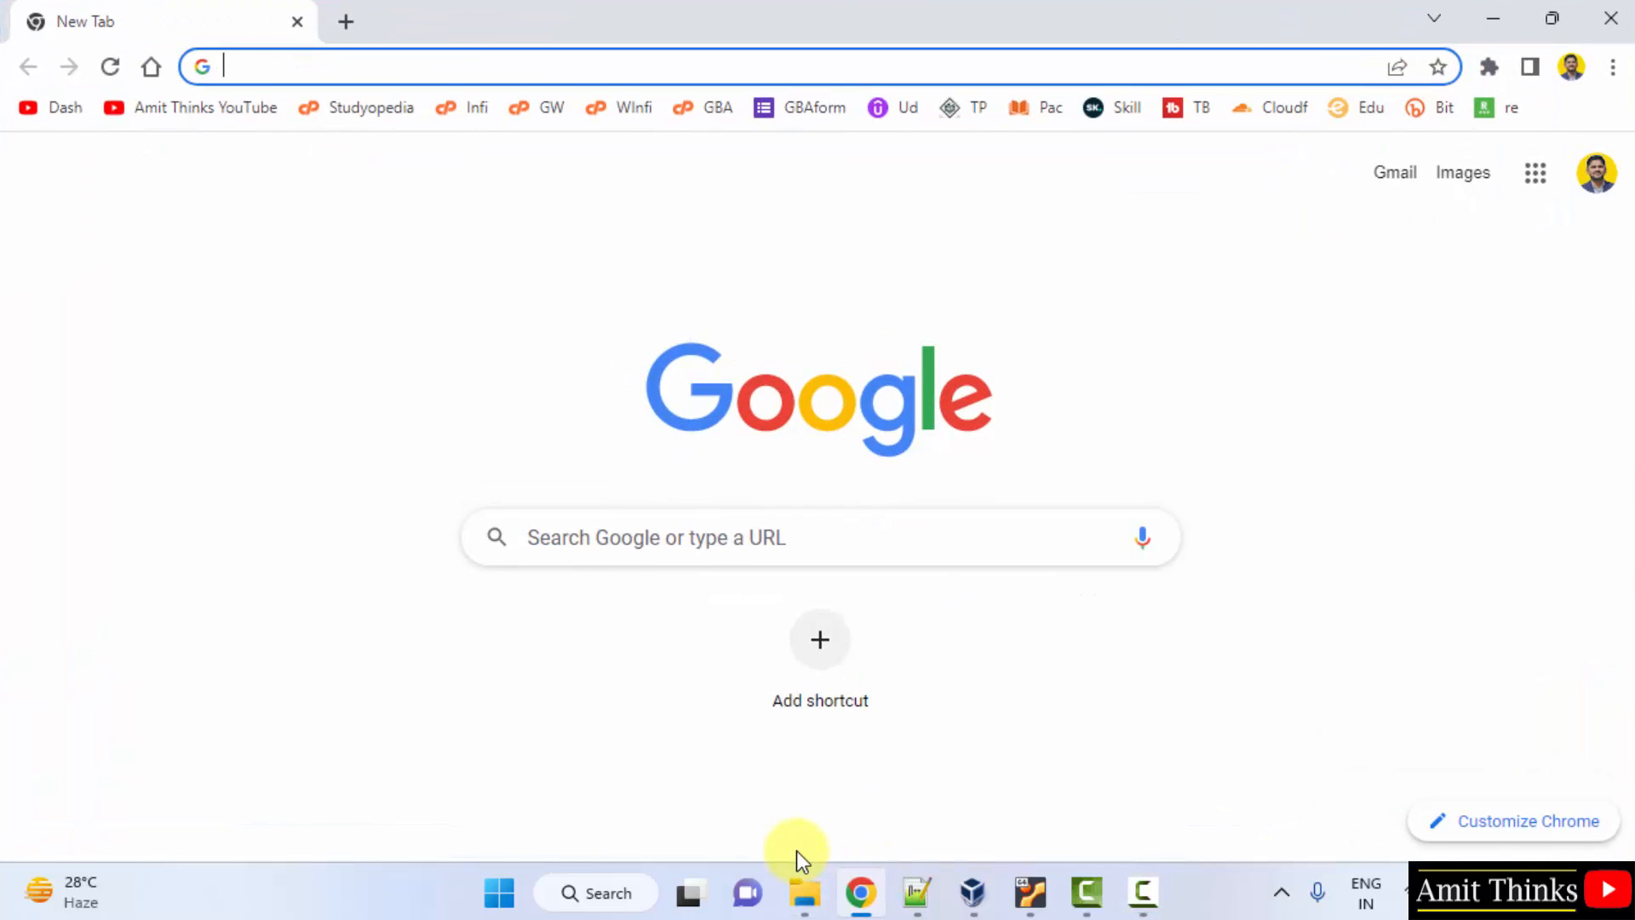
{"action": "mouse_move", "coordinate": [608, 550]}
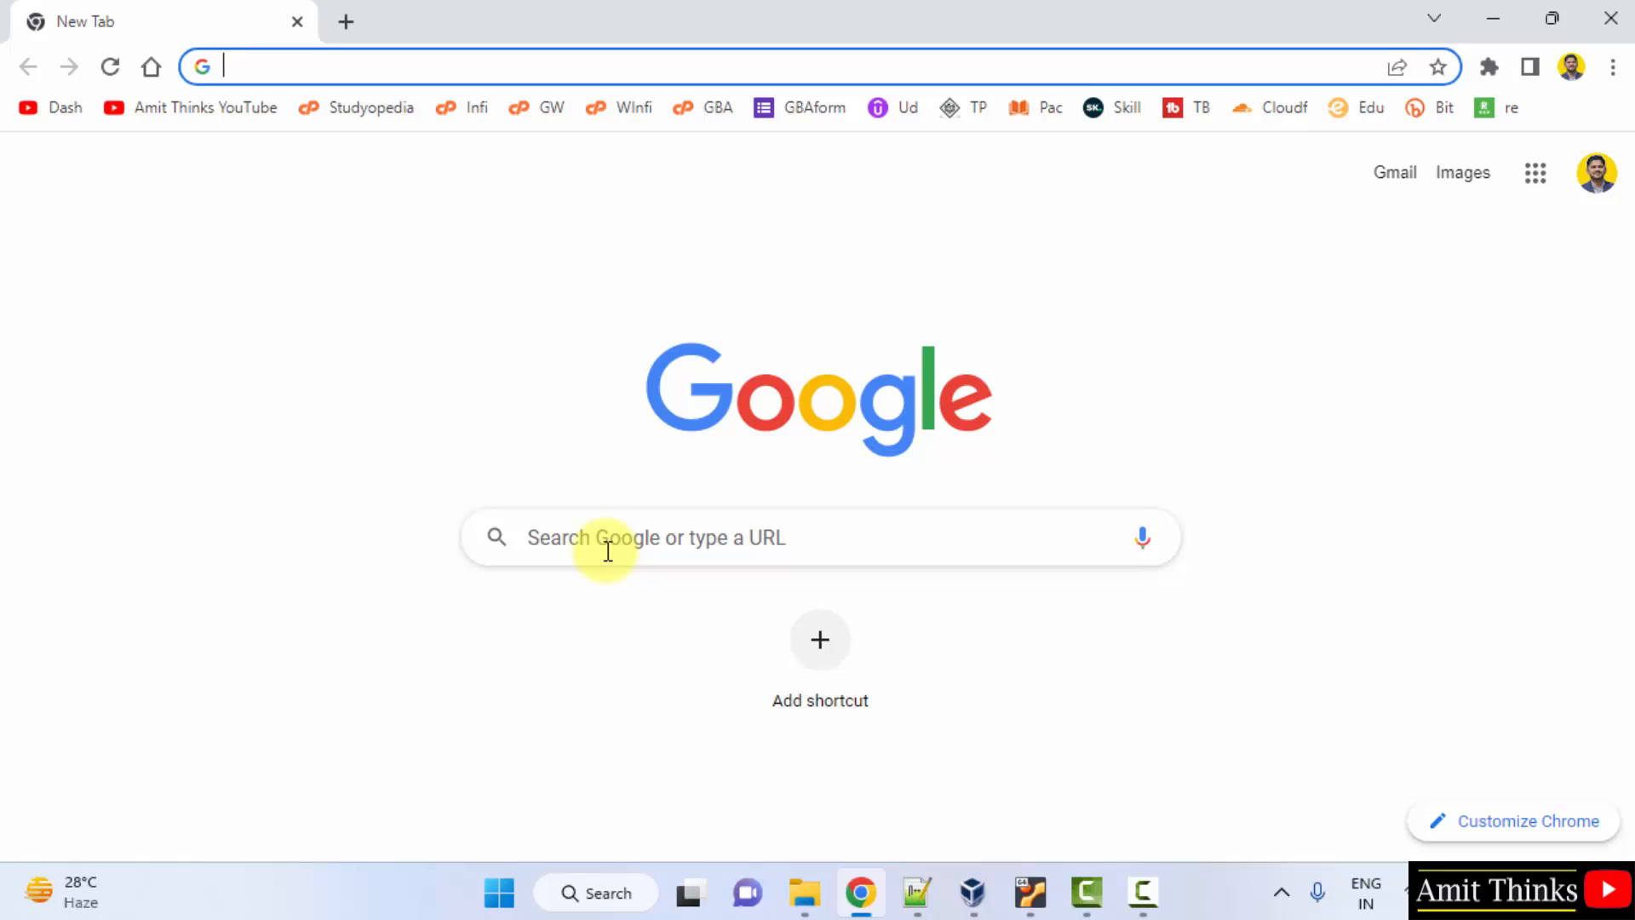
{"action": "type", "text": "eclipse"}
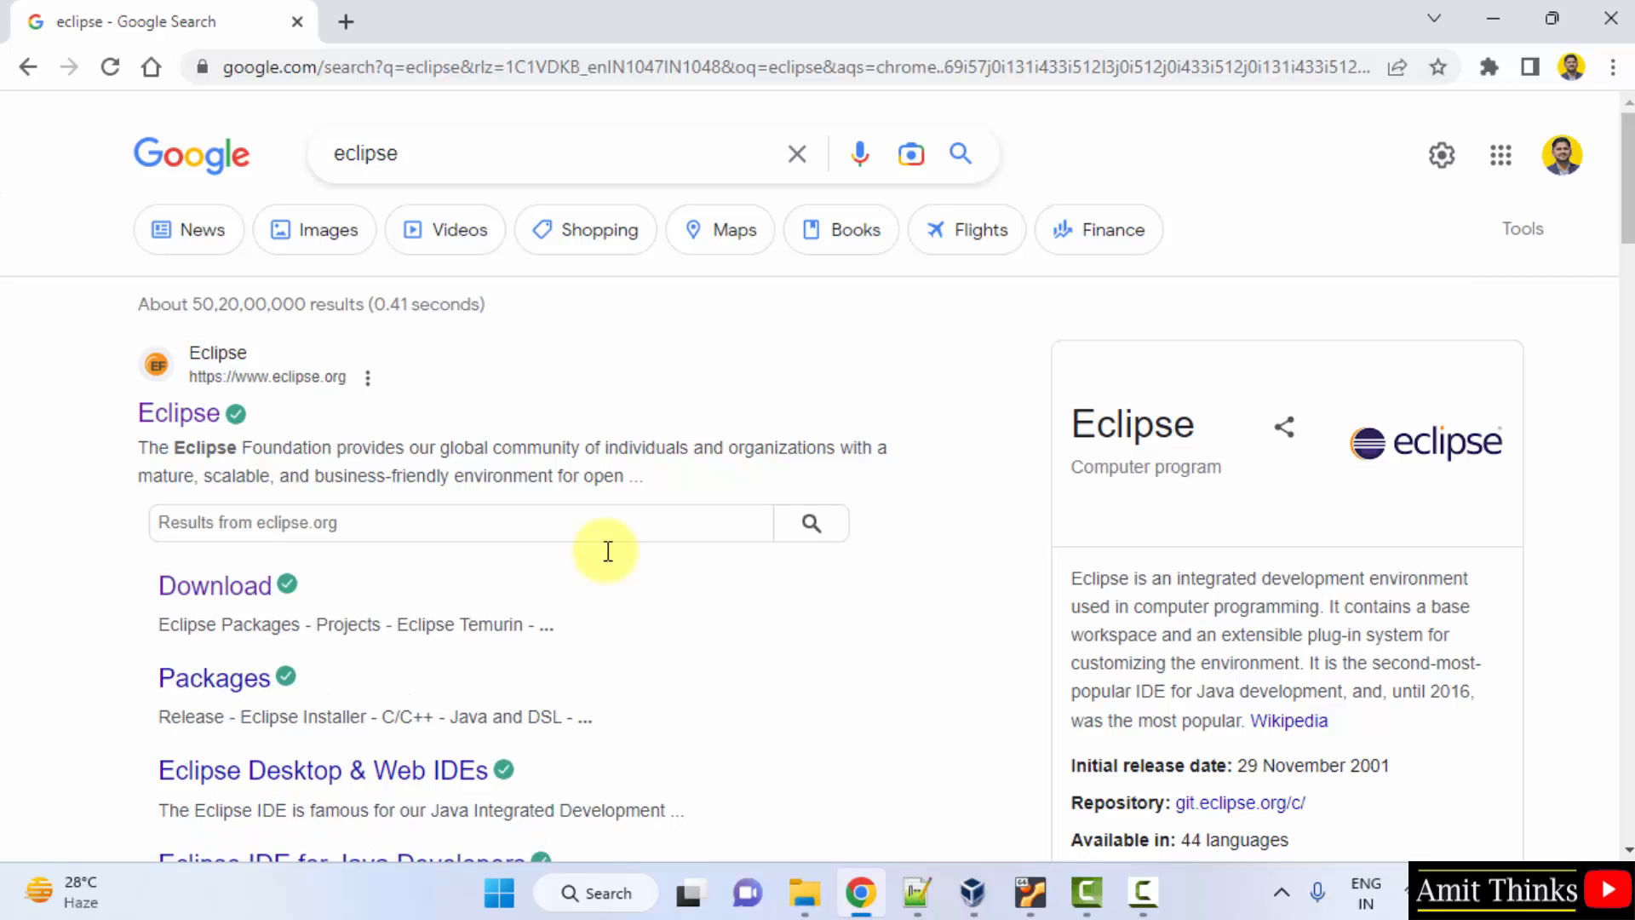
{"action": "left_click", "coordinate": [177, 412]}
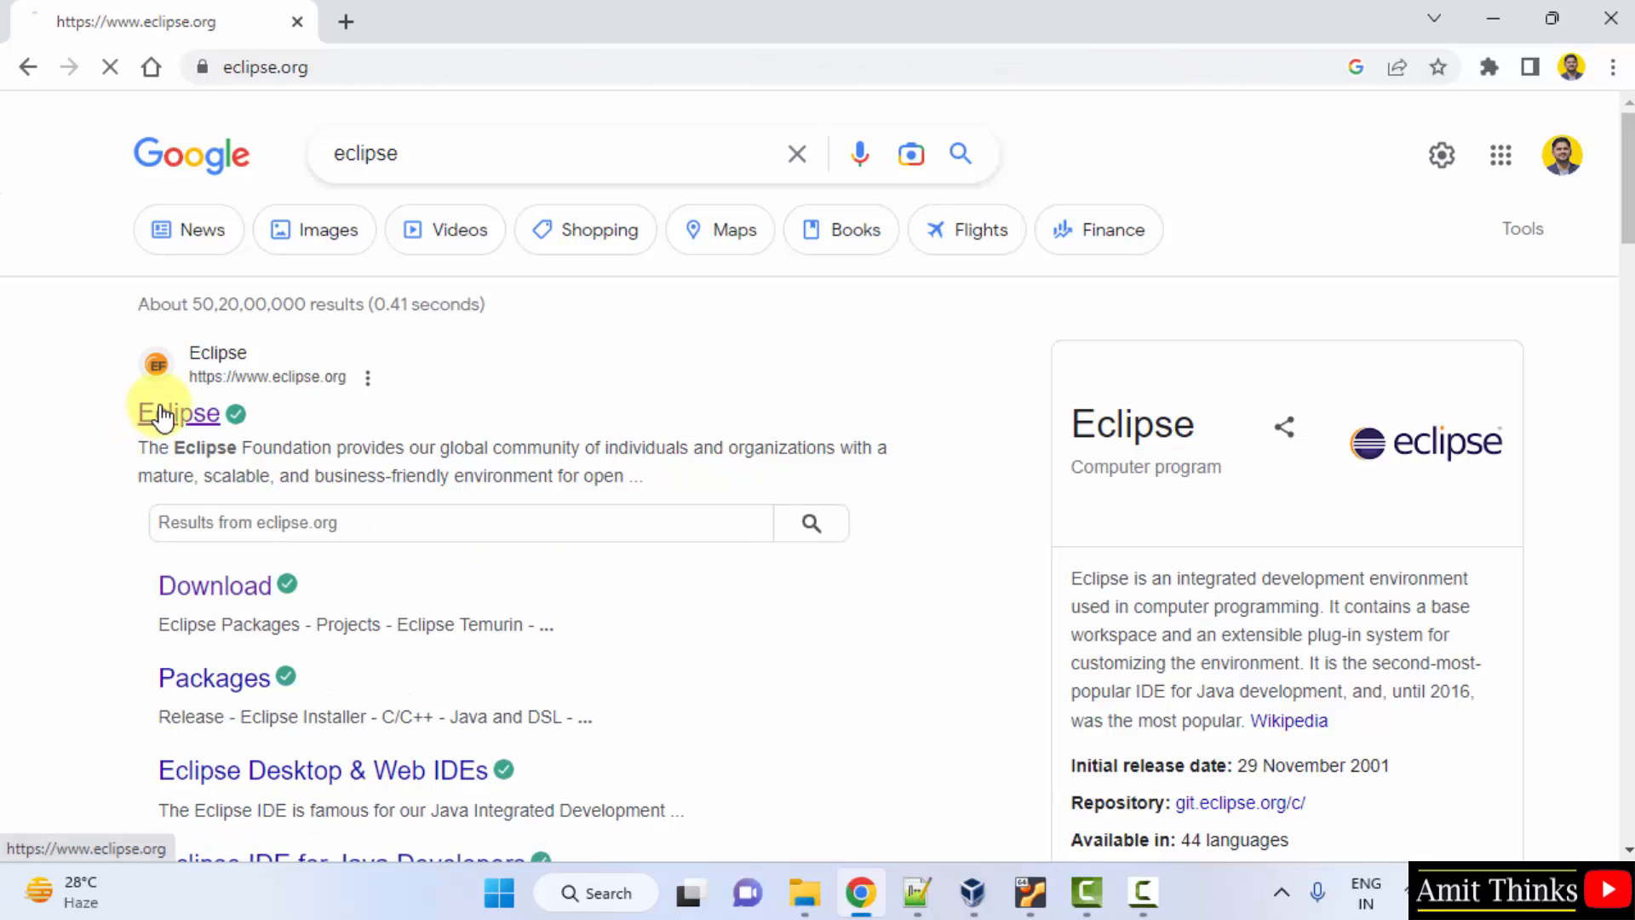
{"action": "left_click", "coordinate": [176, 412]}
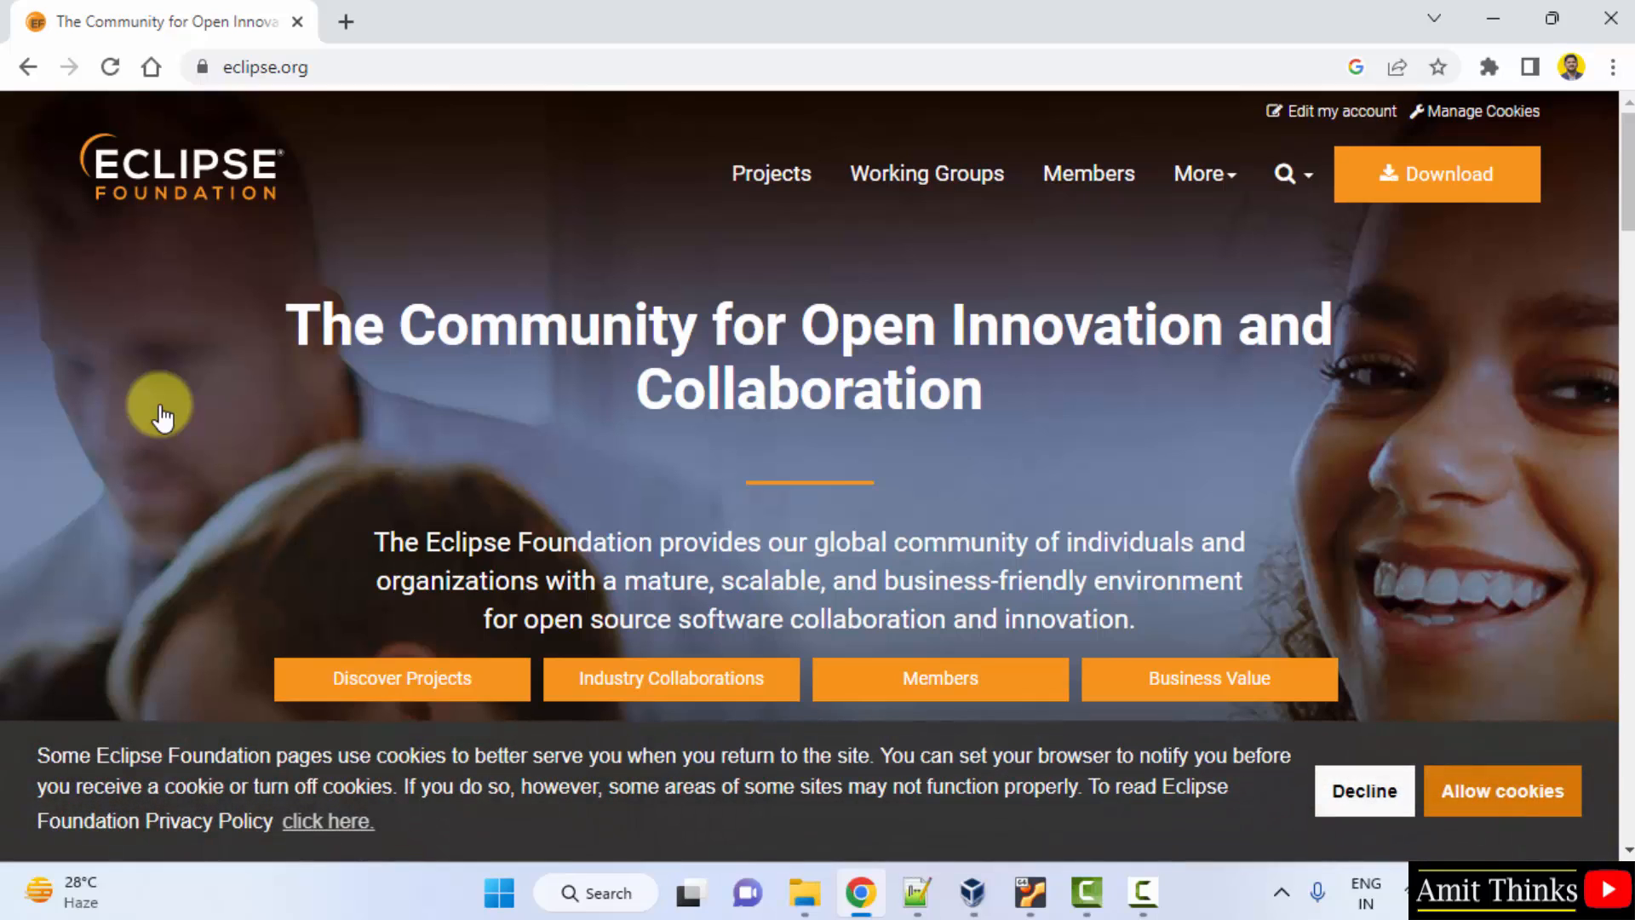
{"action": "mouse_move", "coordinate": [1428, 763]}
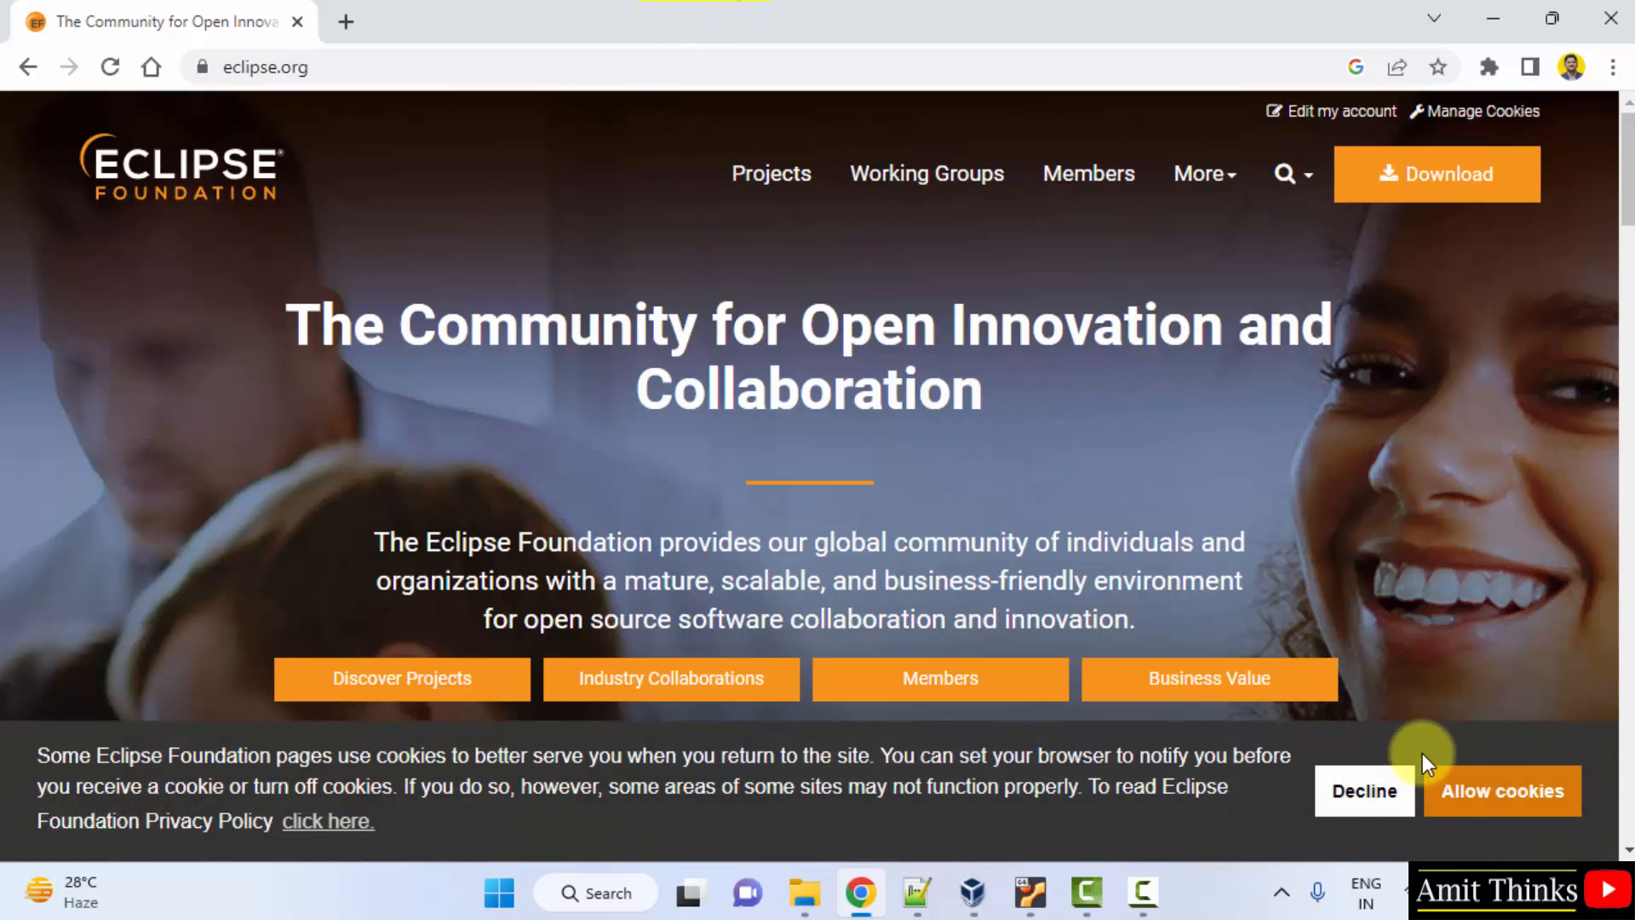
{"action": "left_click", "coordinate": [1501, 791]}
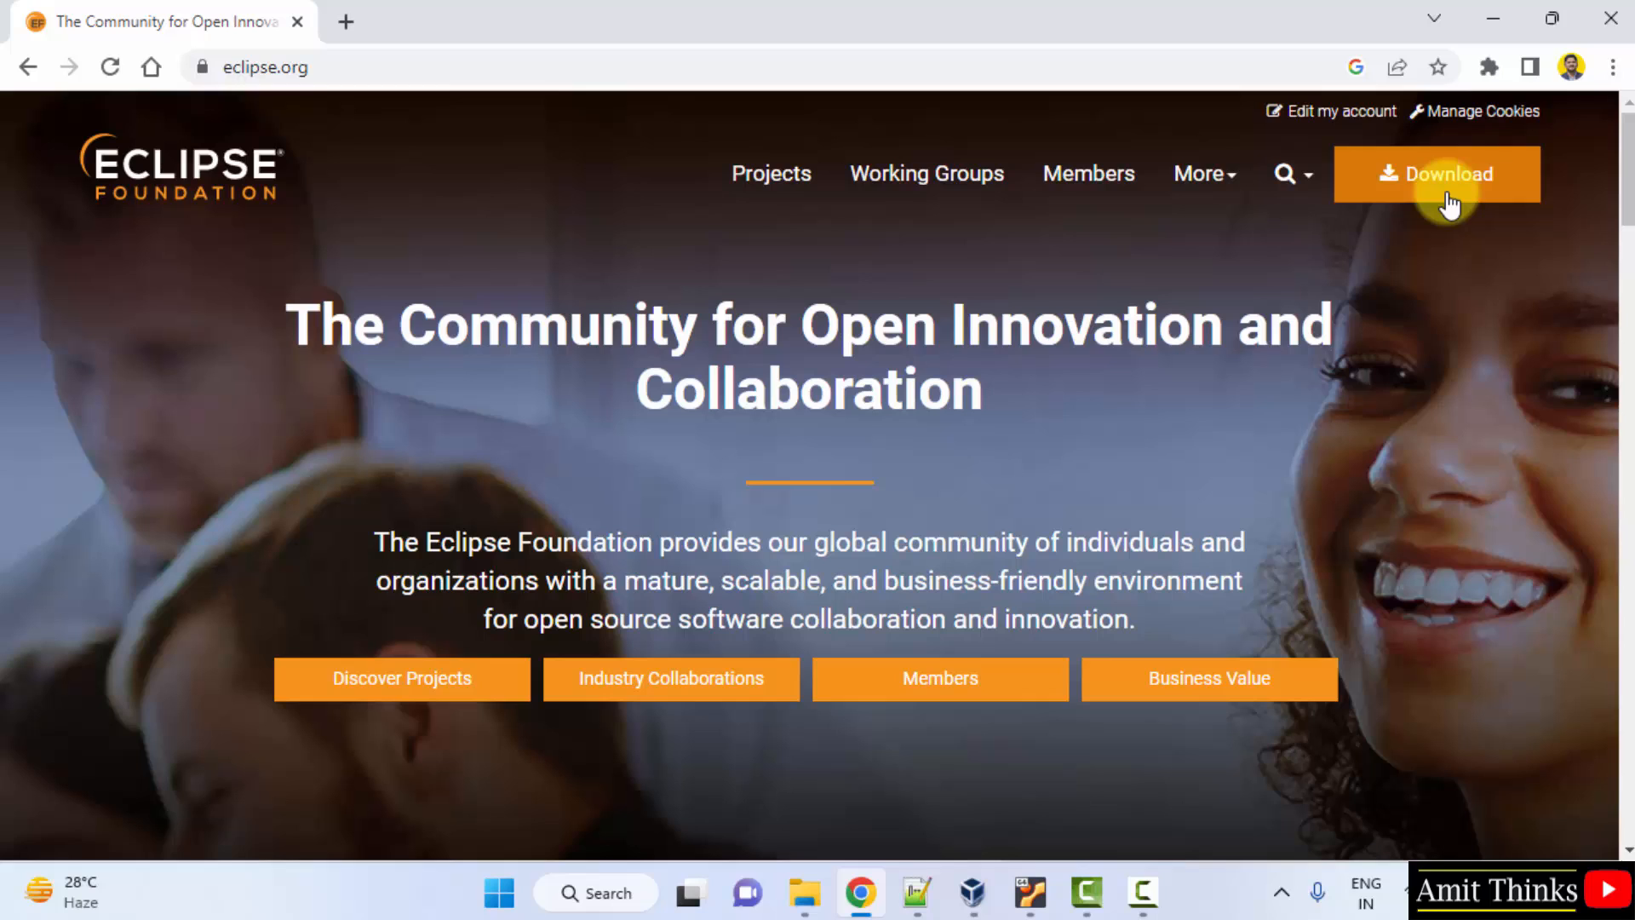
- From the Downloads page, request the Eclipse IDE 2022-12 x86_64 Windows installer
{"action": "left_click", "coordinate": [1436, 173]}
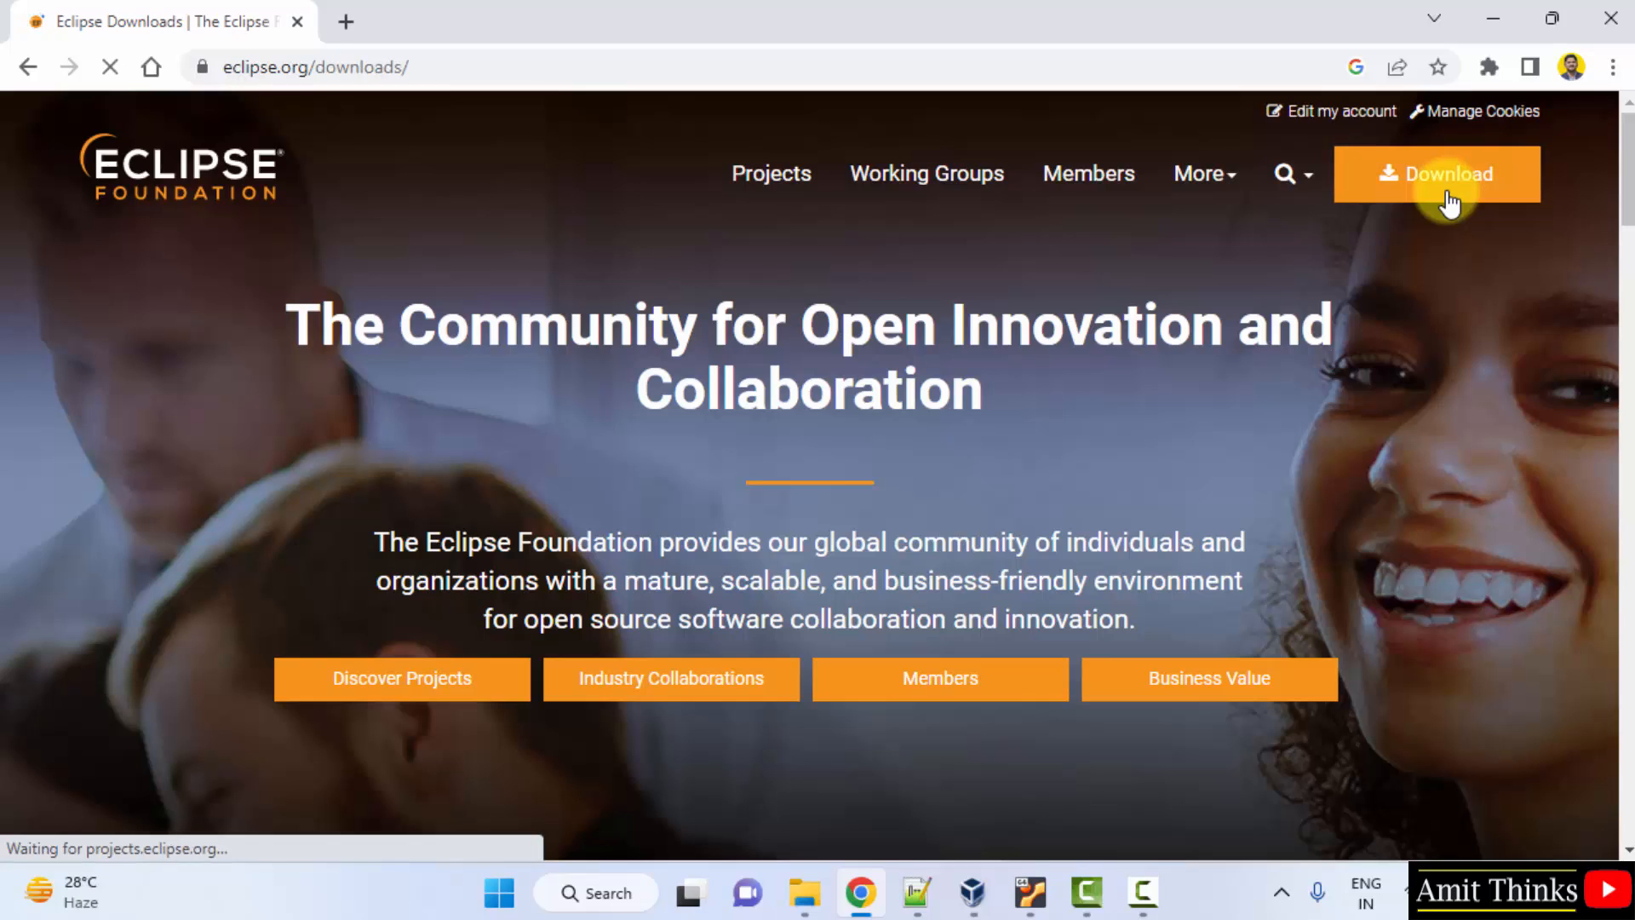
{"action": "left_click", "coordinate": [1436, 174]}
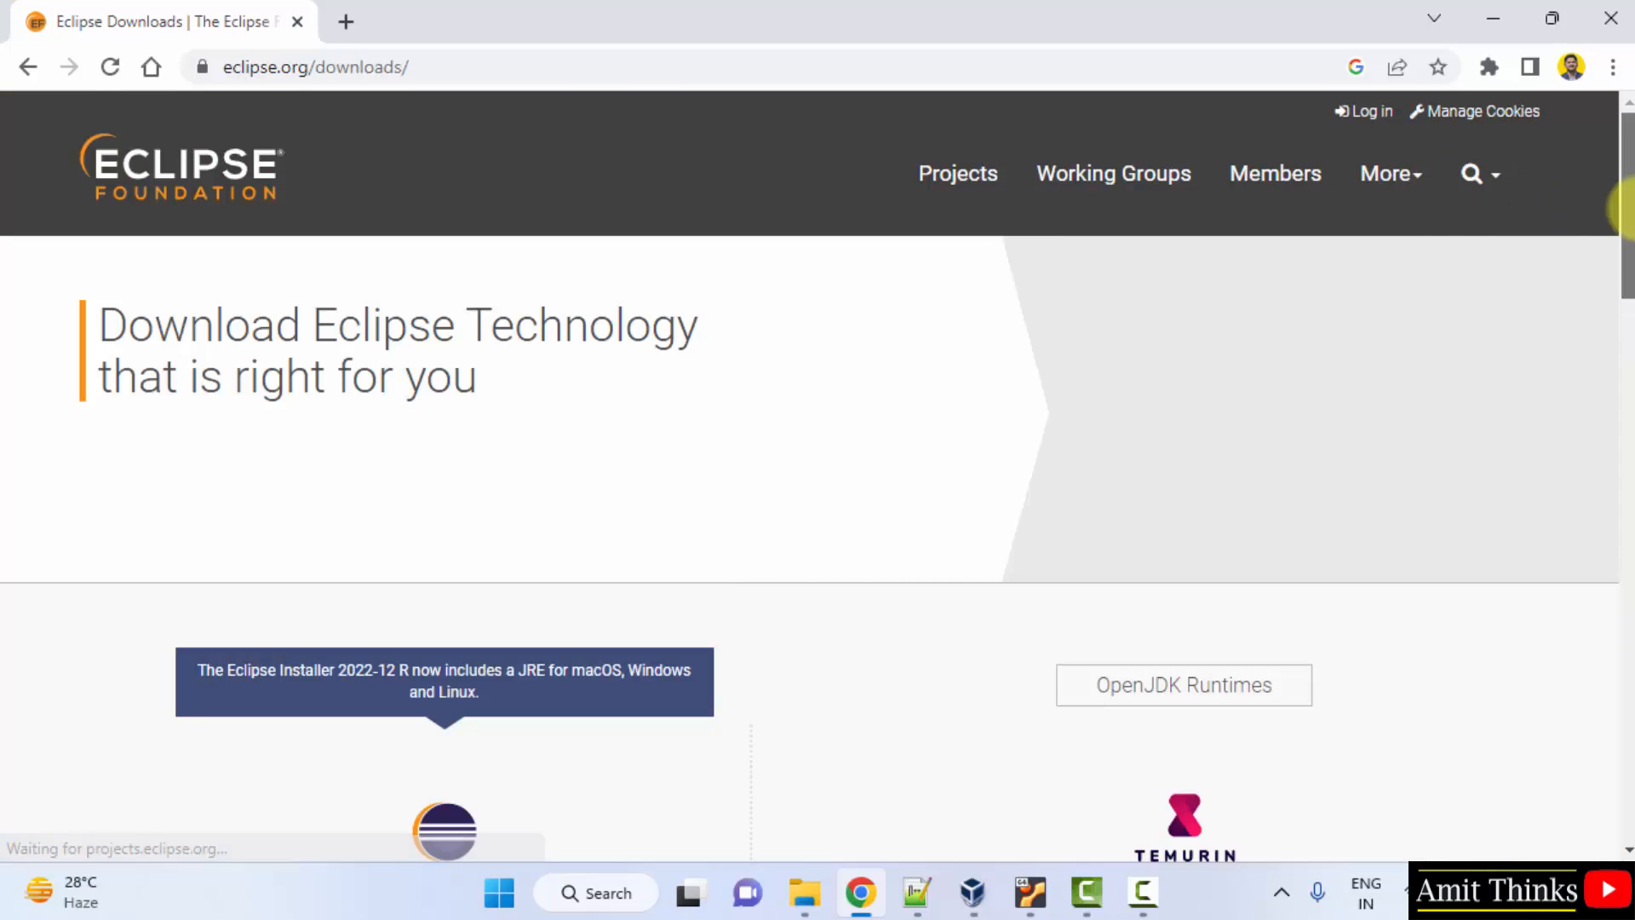
{"action": "scroll", "scroll_direction": "down", "scroll_amount": 3}
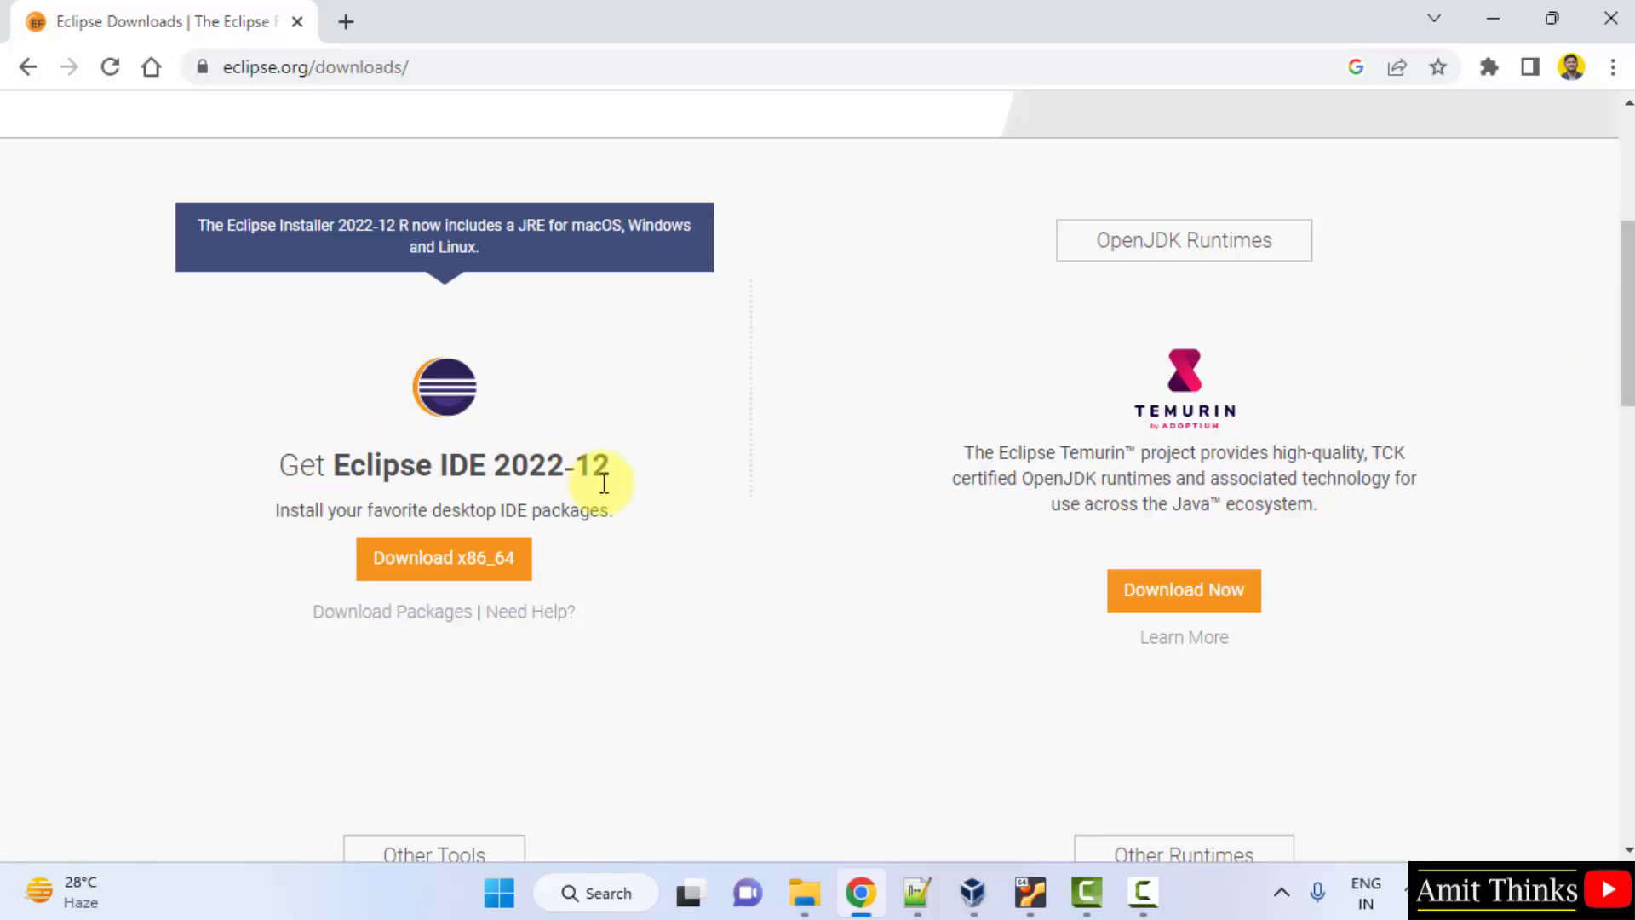
{"action": "mouse_move", "coordinate": [513, 398]}
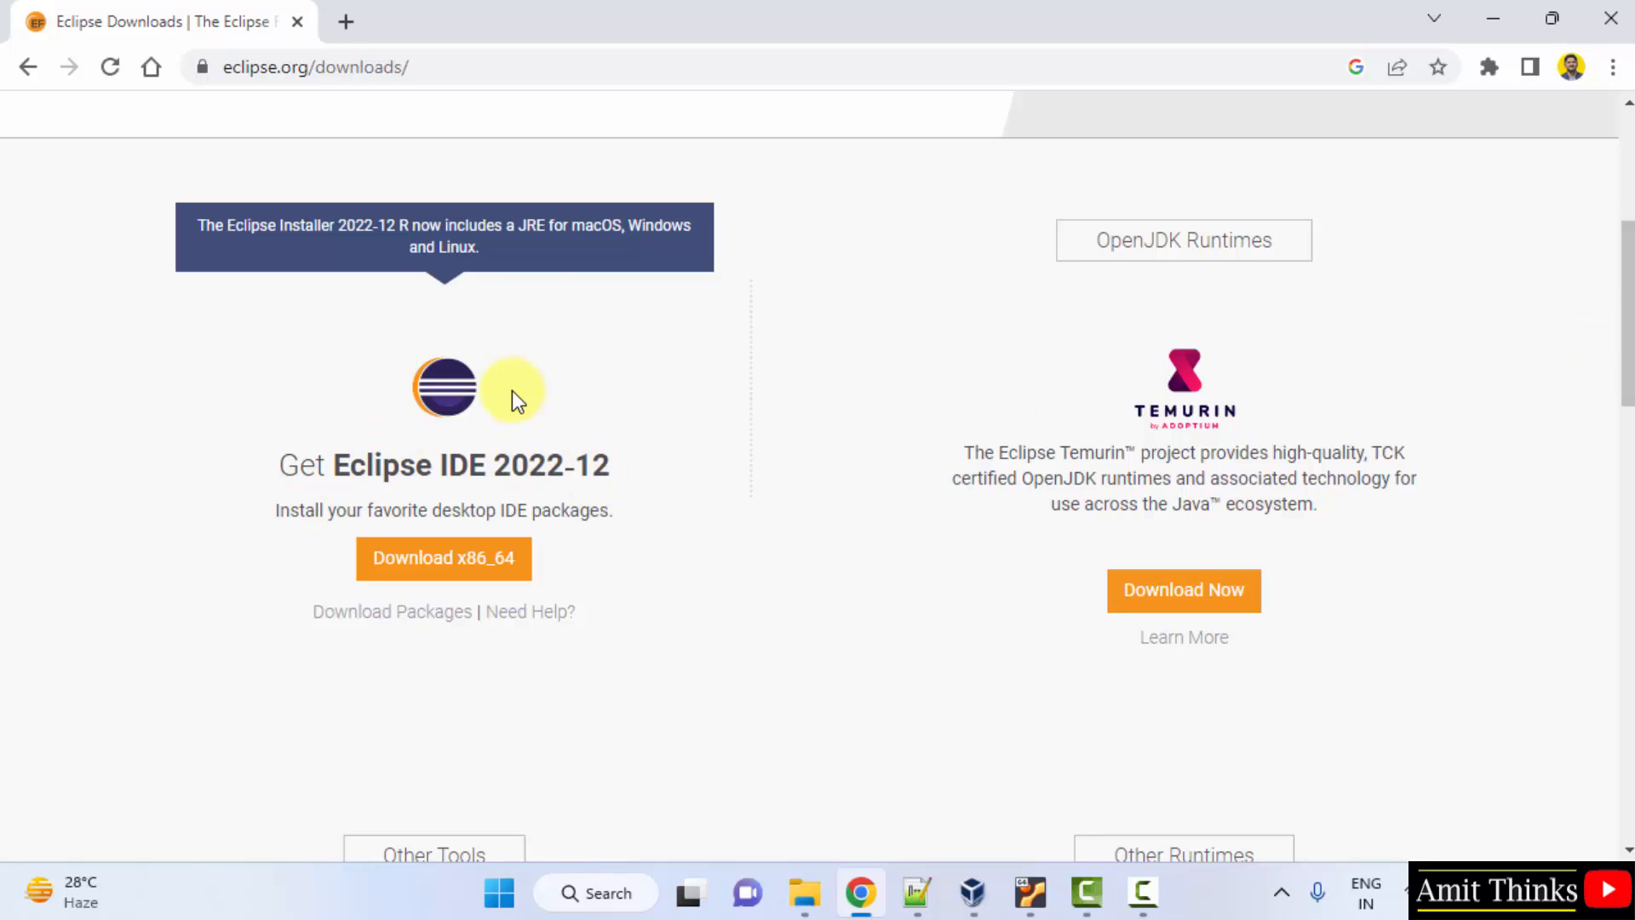
{"action": "mouse_move", "coordinate": [510, 257]}
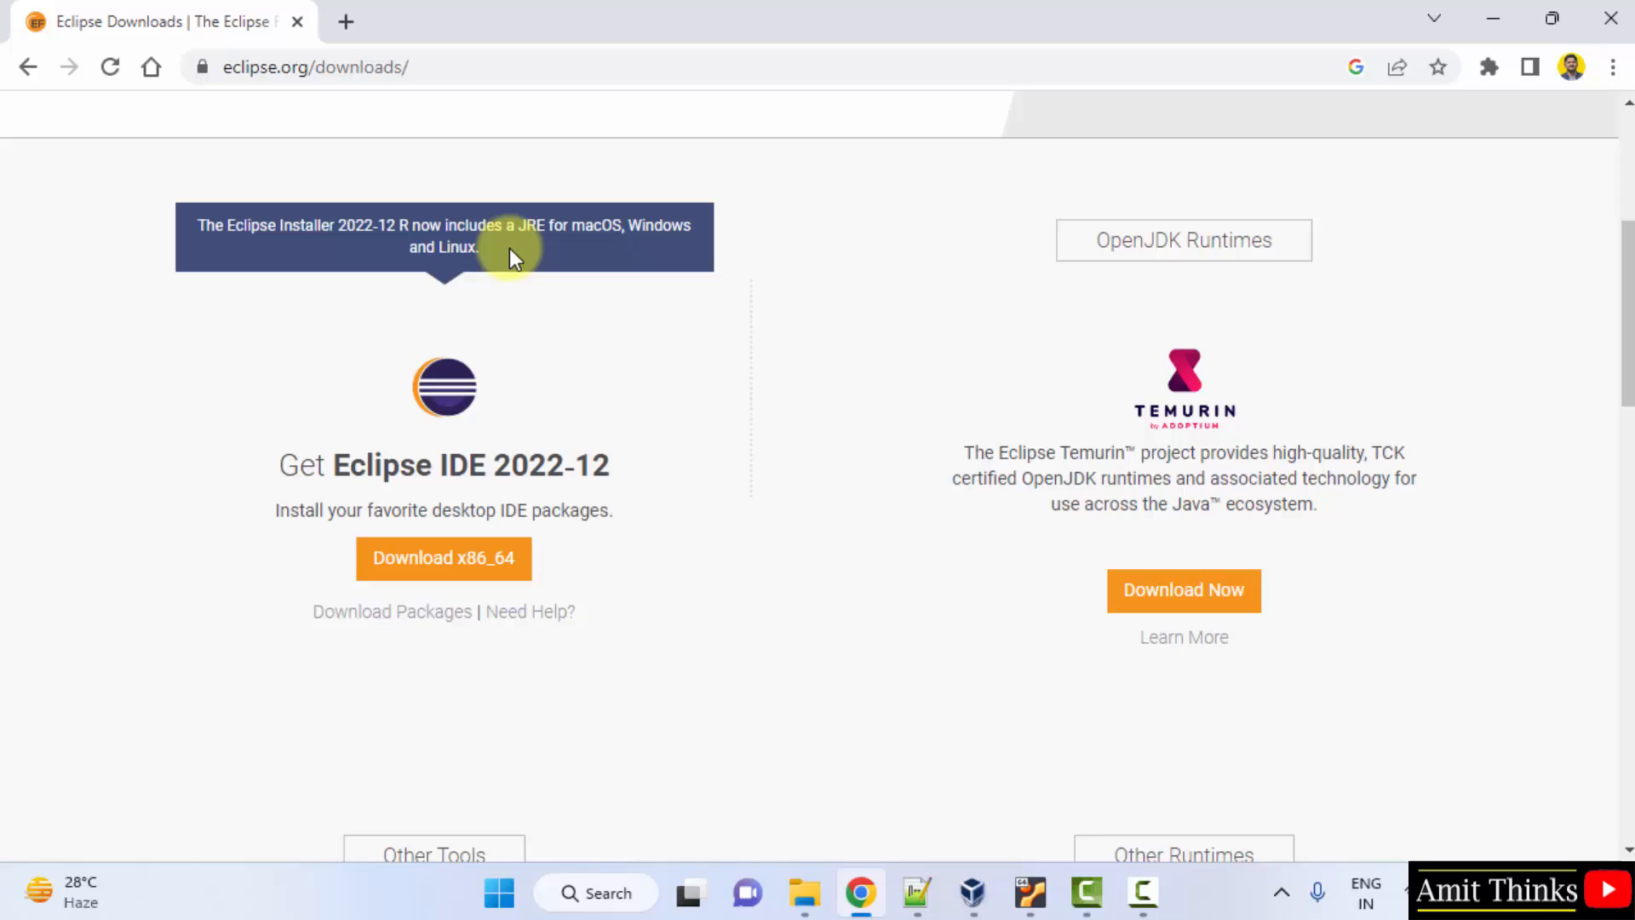
{"action": "mouse_move", "coordinate": [523, 428]}
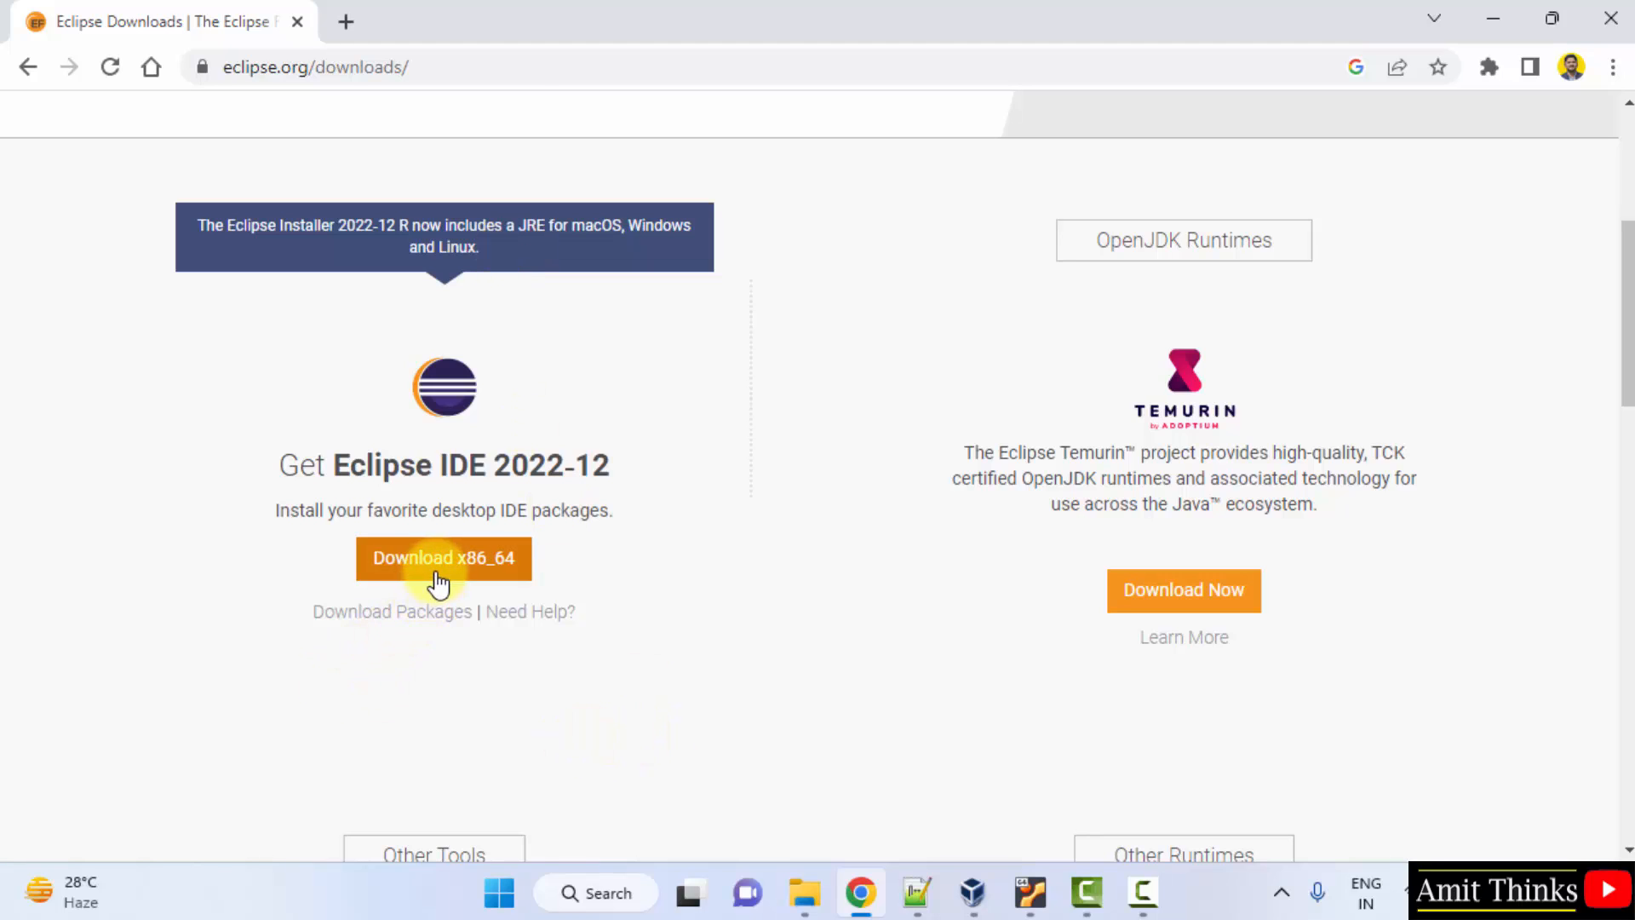
{"action": "left_click", "coordinate": [443, 559]}
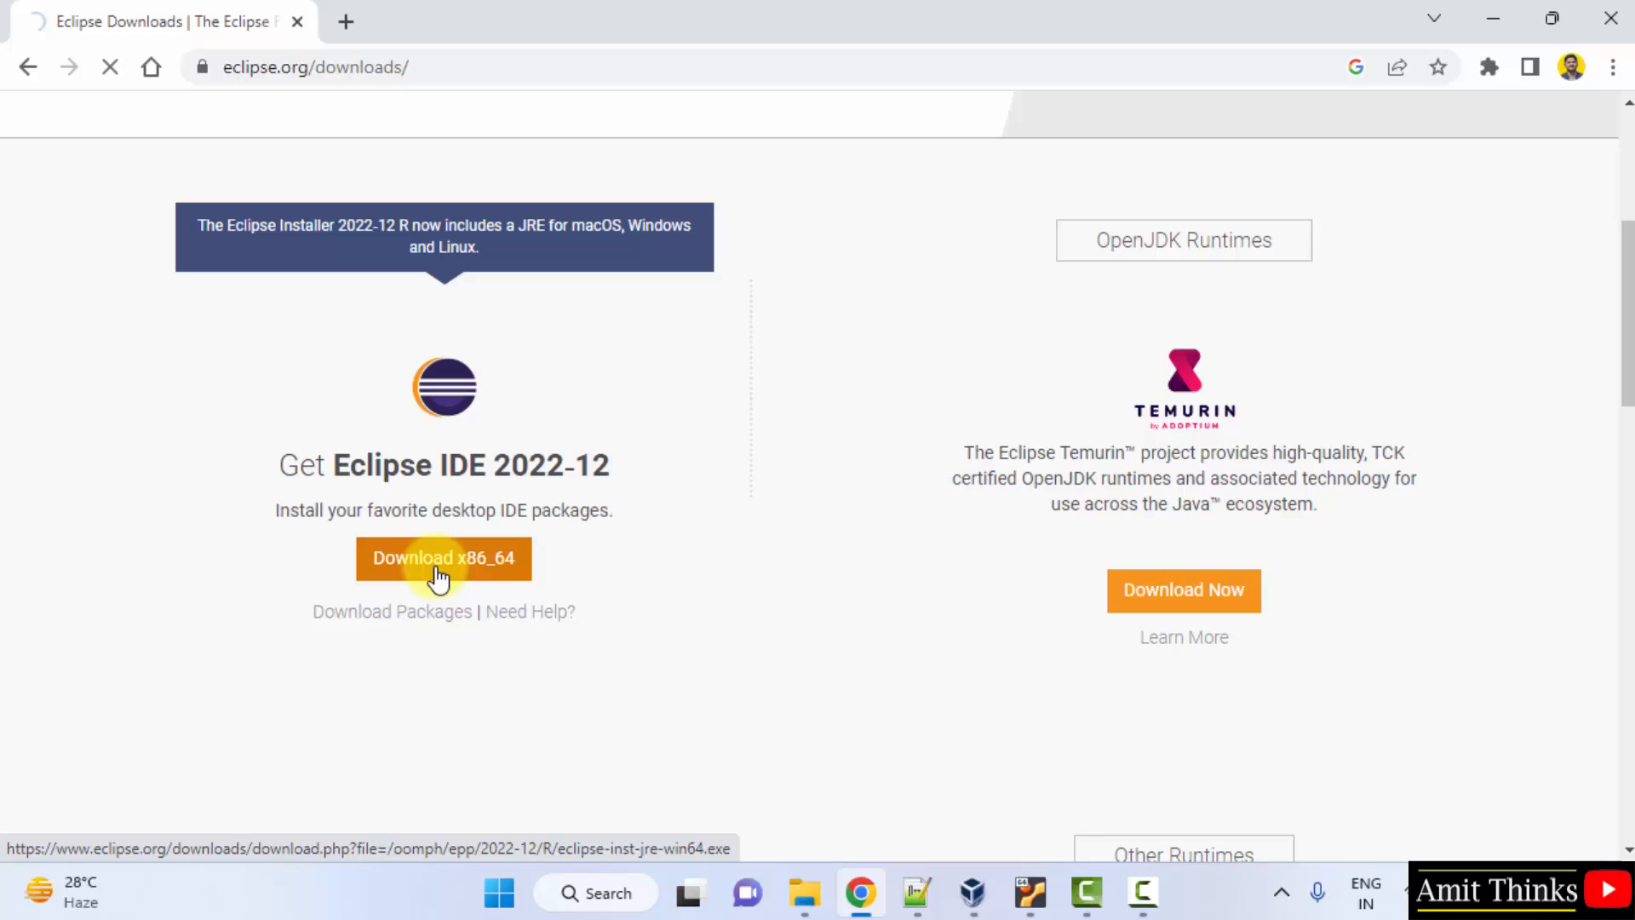
{"action": "left_click", "coordinate": [443, 558]}
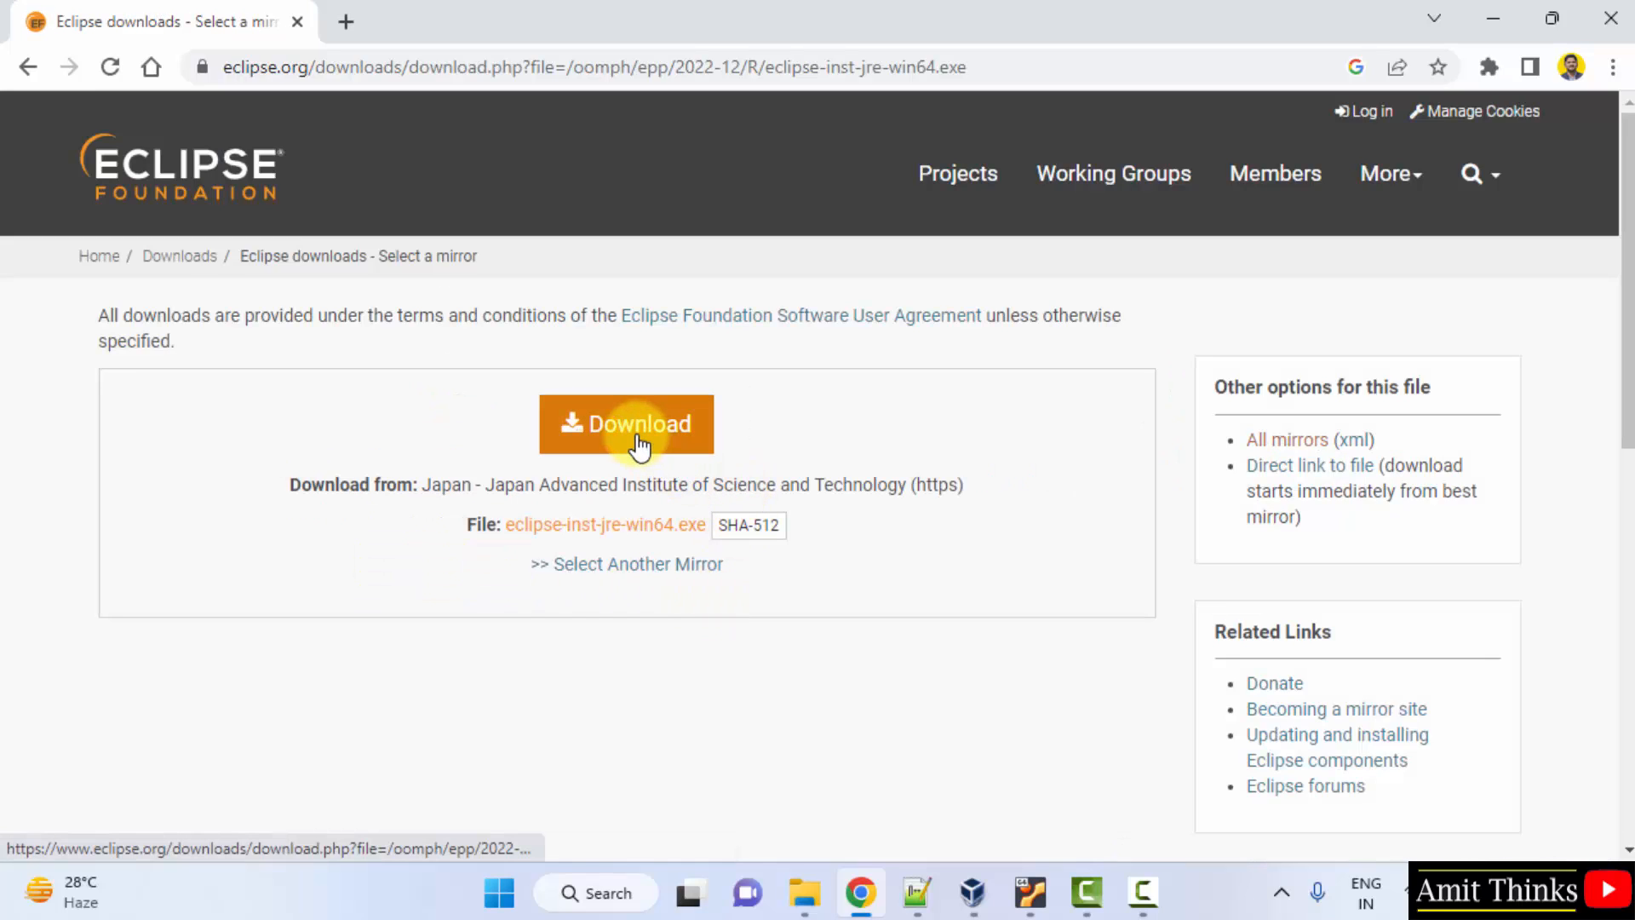
- Download eclipse-inst-jre-win64.exe from the suggested Japan mirror
{"action": "left_click", "coordinate": [625, 424]}
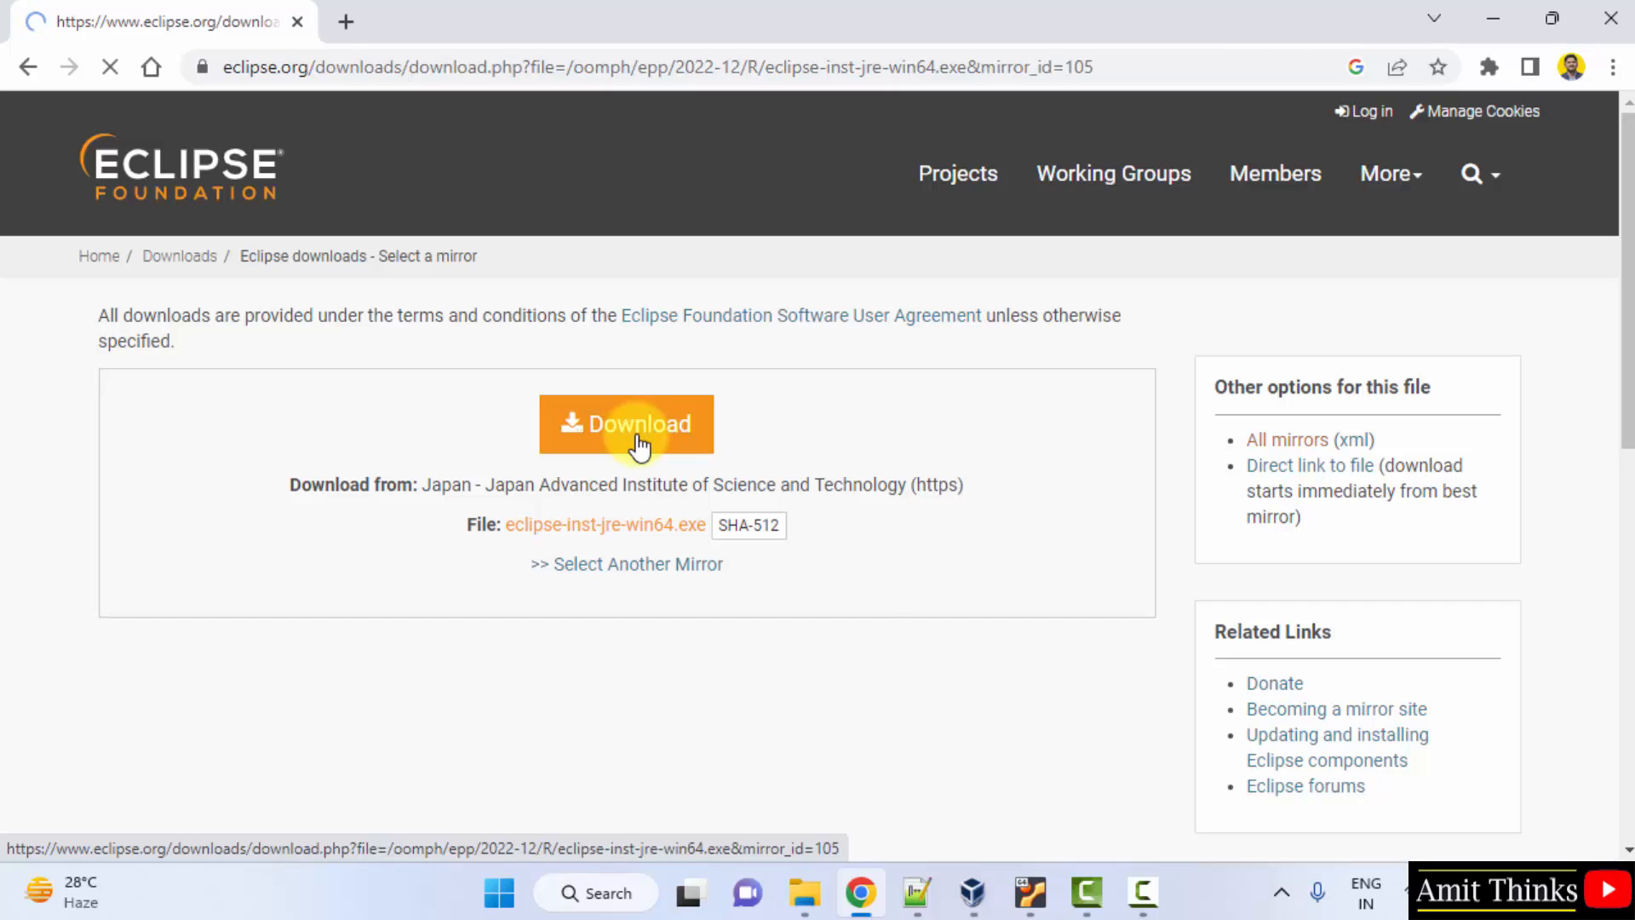
{"action": "left_click", "coordinate": [625, 424]}
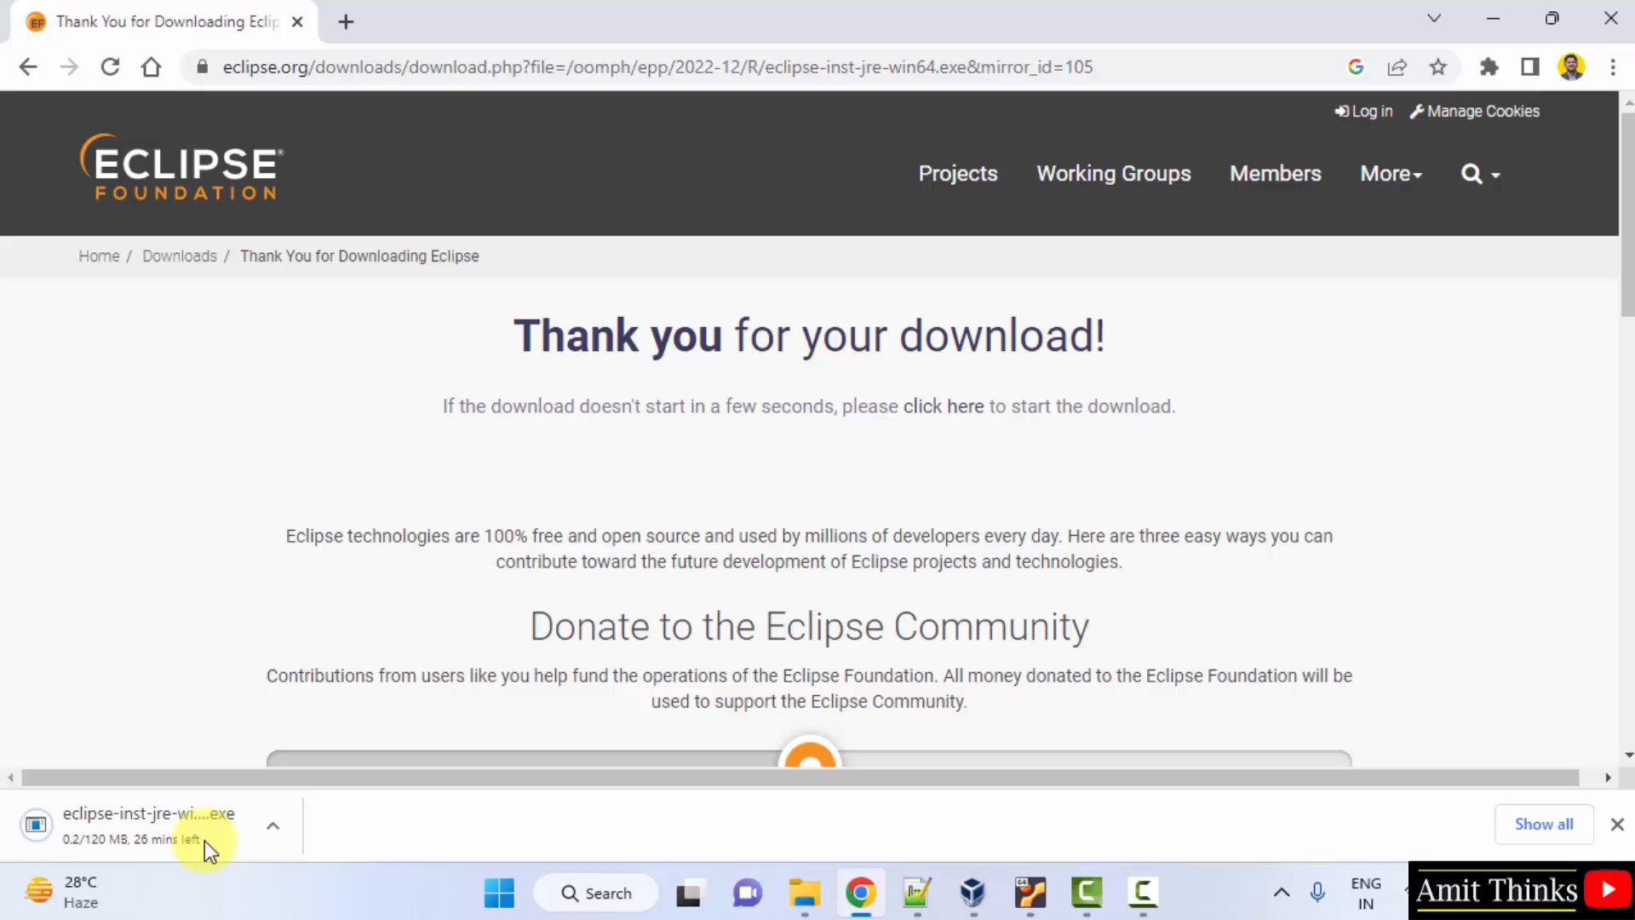
{"action": "mouse_move", "coordinate": [230, 886]}
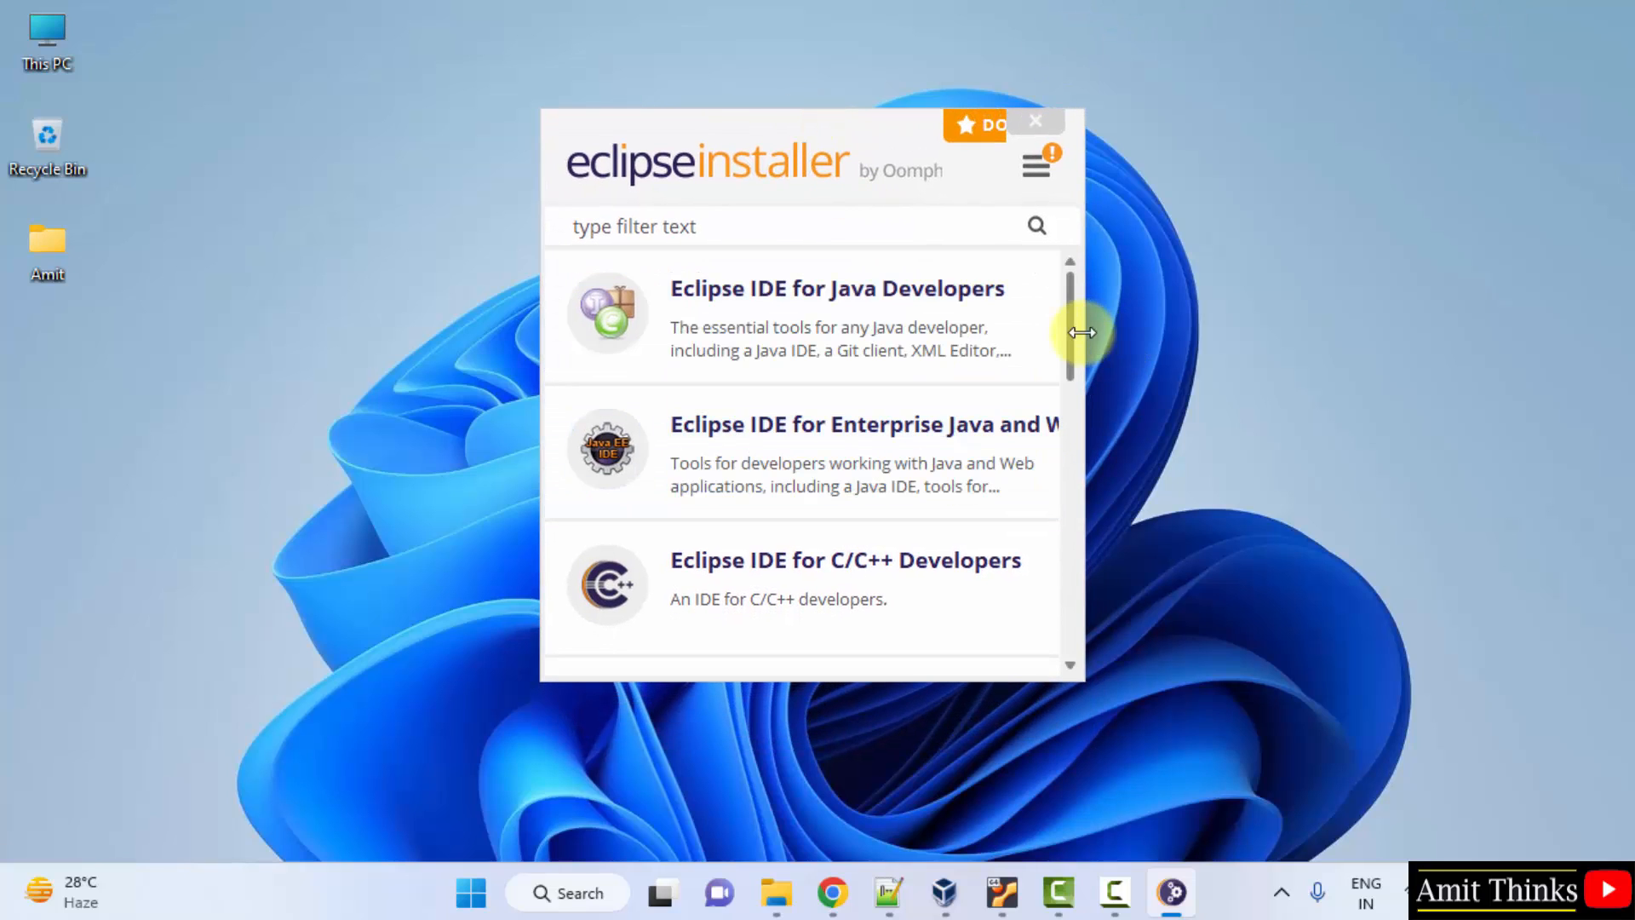
- Choose Eclipse IDE for PHP Developers with JRE 19.0.2 as the Java VM
{"action": "scroll", "scroll_direction": "down", "scroll_amount": 3}
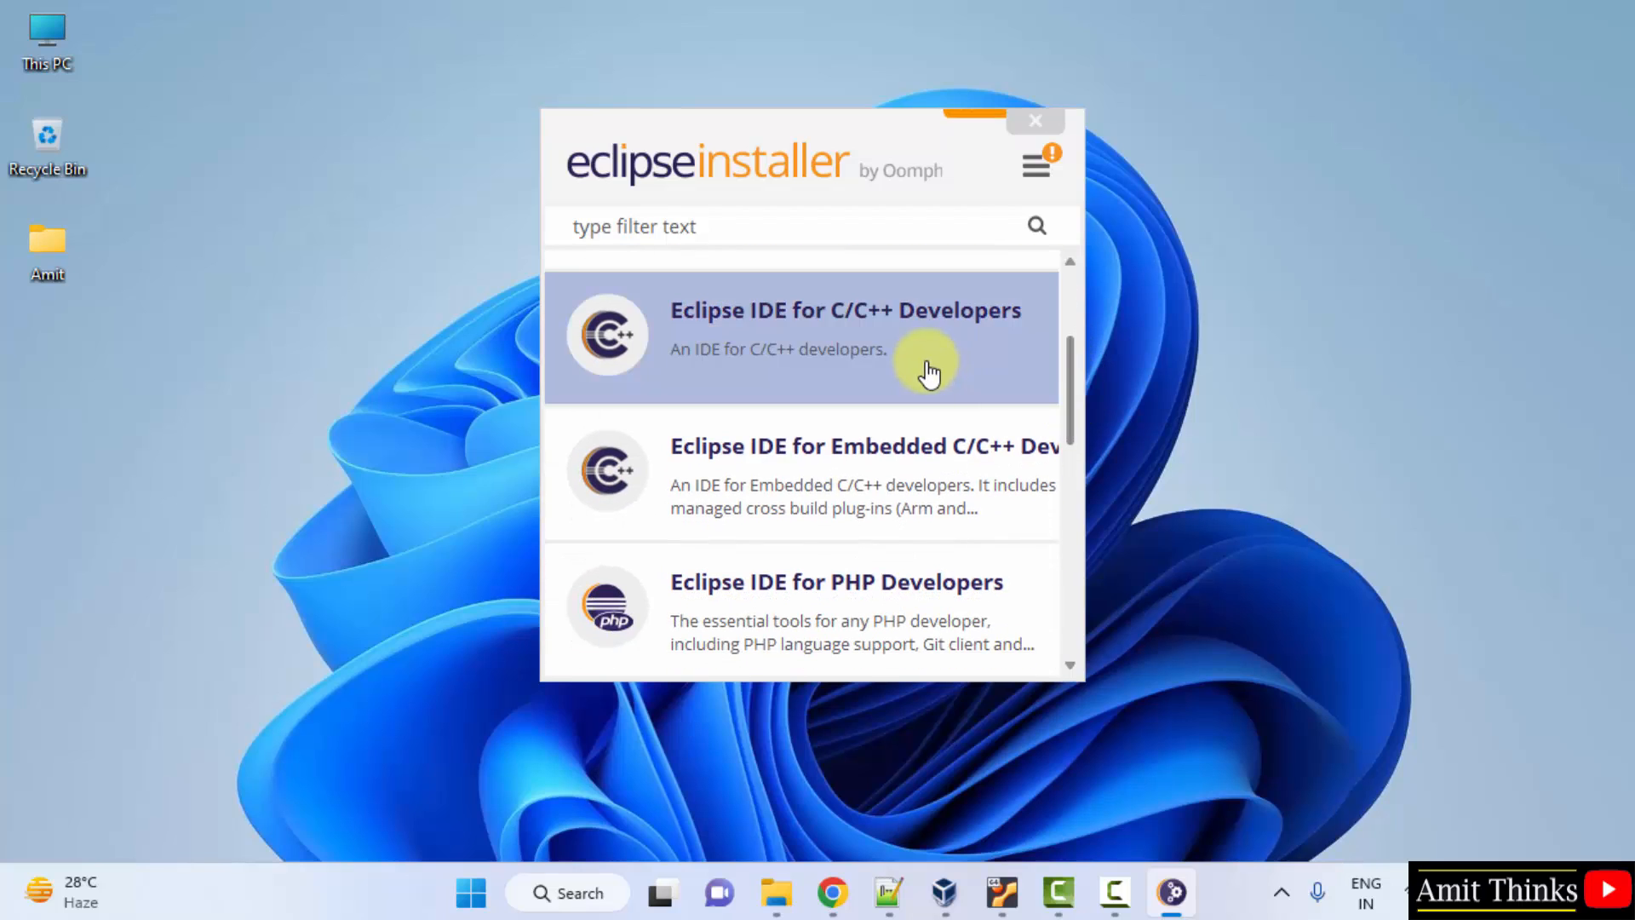
{"action": "scroll", "scroll_direction": "down", "scroll_amount": 3}
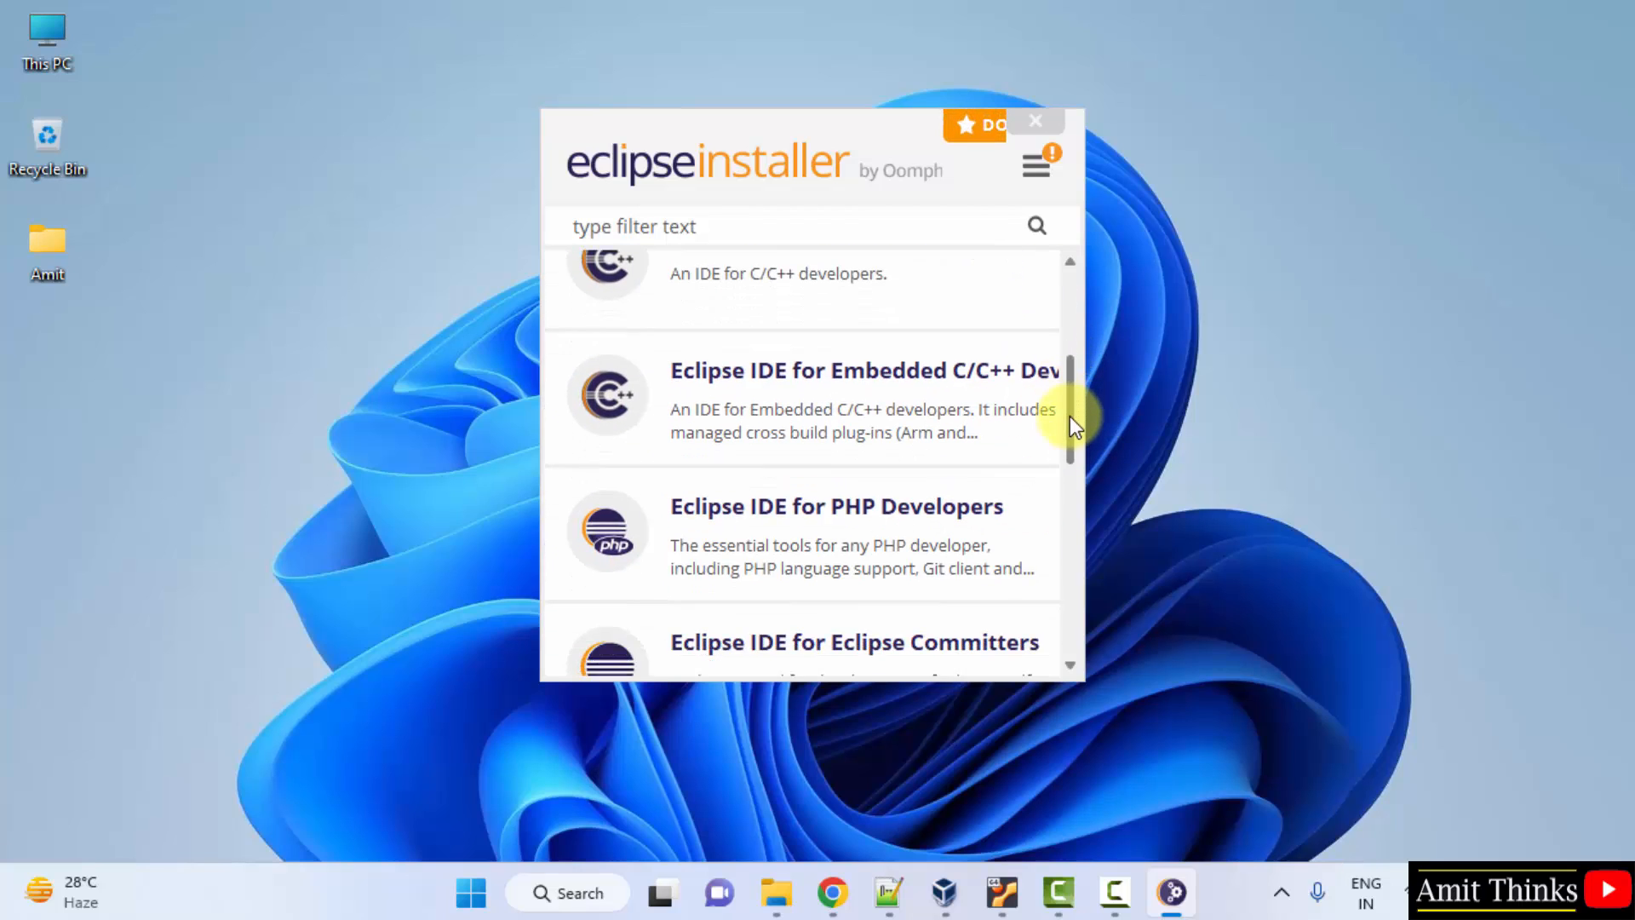
{"action": "scroll", "scroll_direction": "down", "scroll_amount": 3}
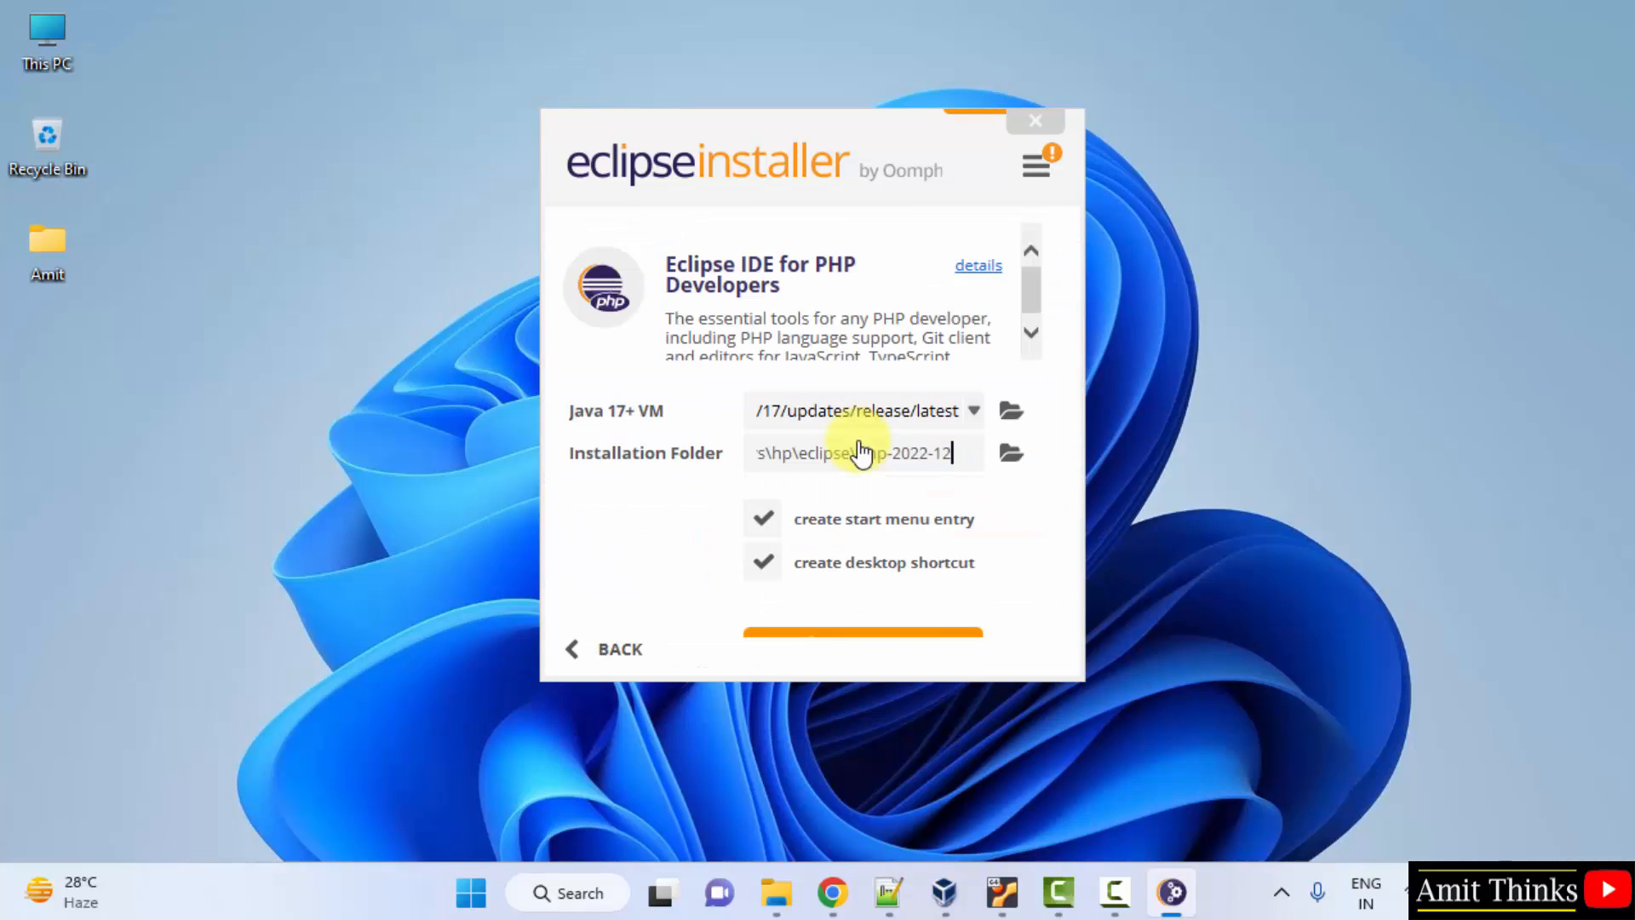
{"action": "mouse_move", "coordinate": [1099, 777]}
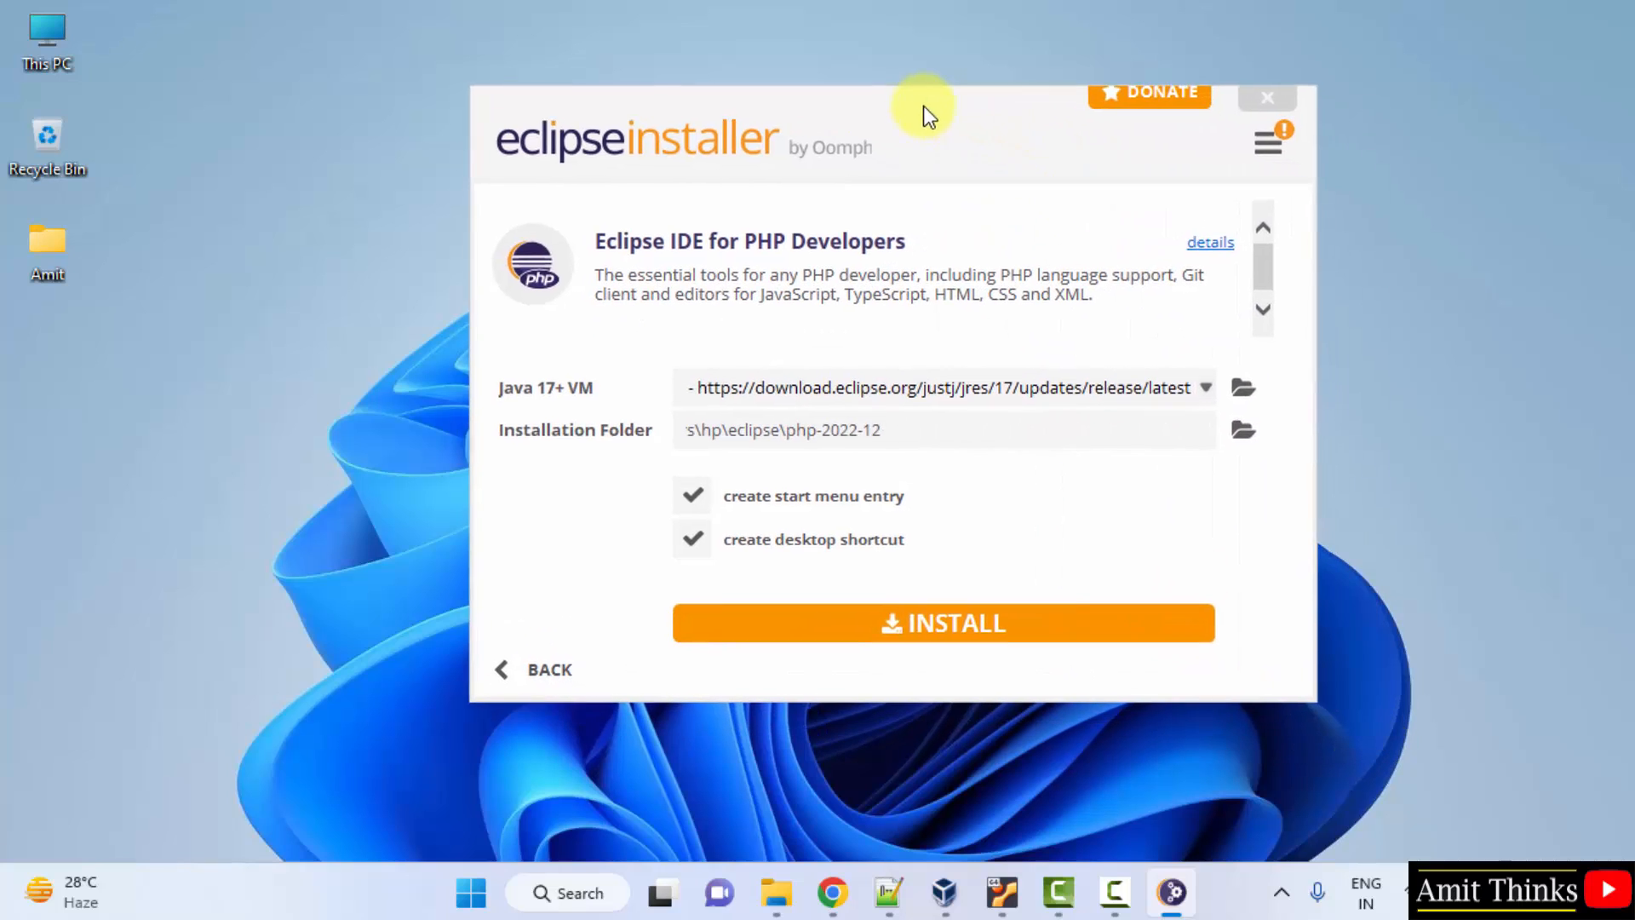
{"action": "left_click", "coordinate": [1206, 387]}
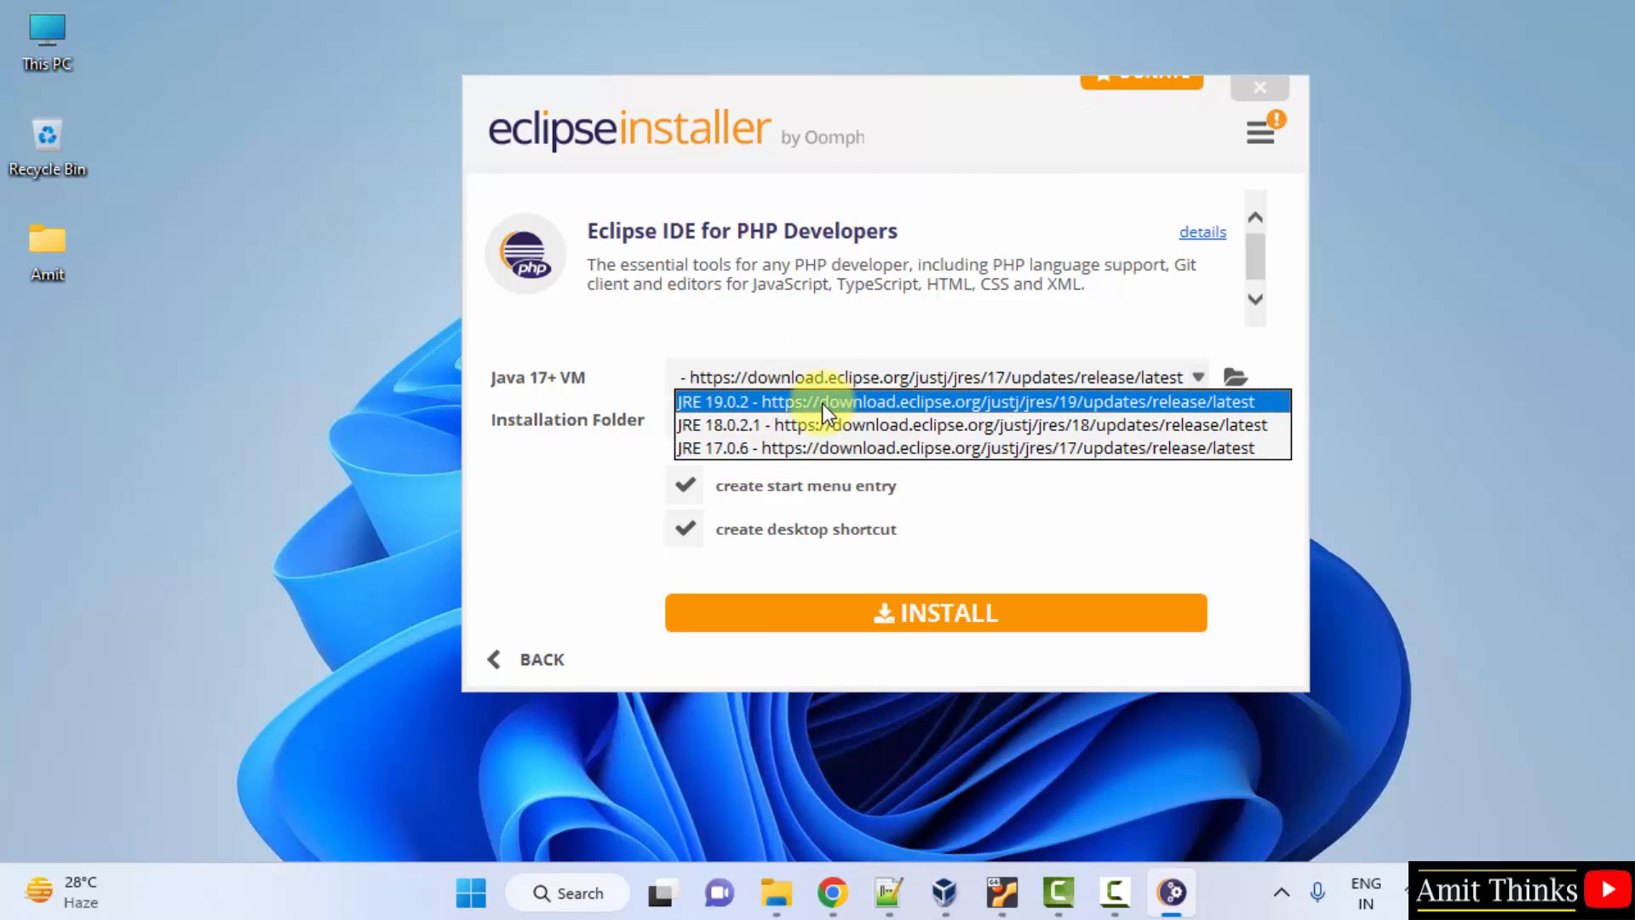
{"action": "left_click", "coordinate": [954, 402]}
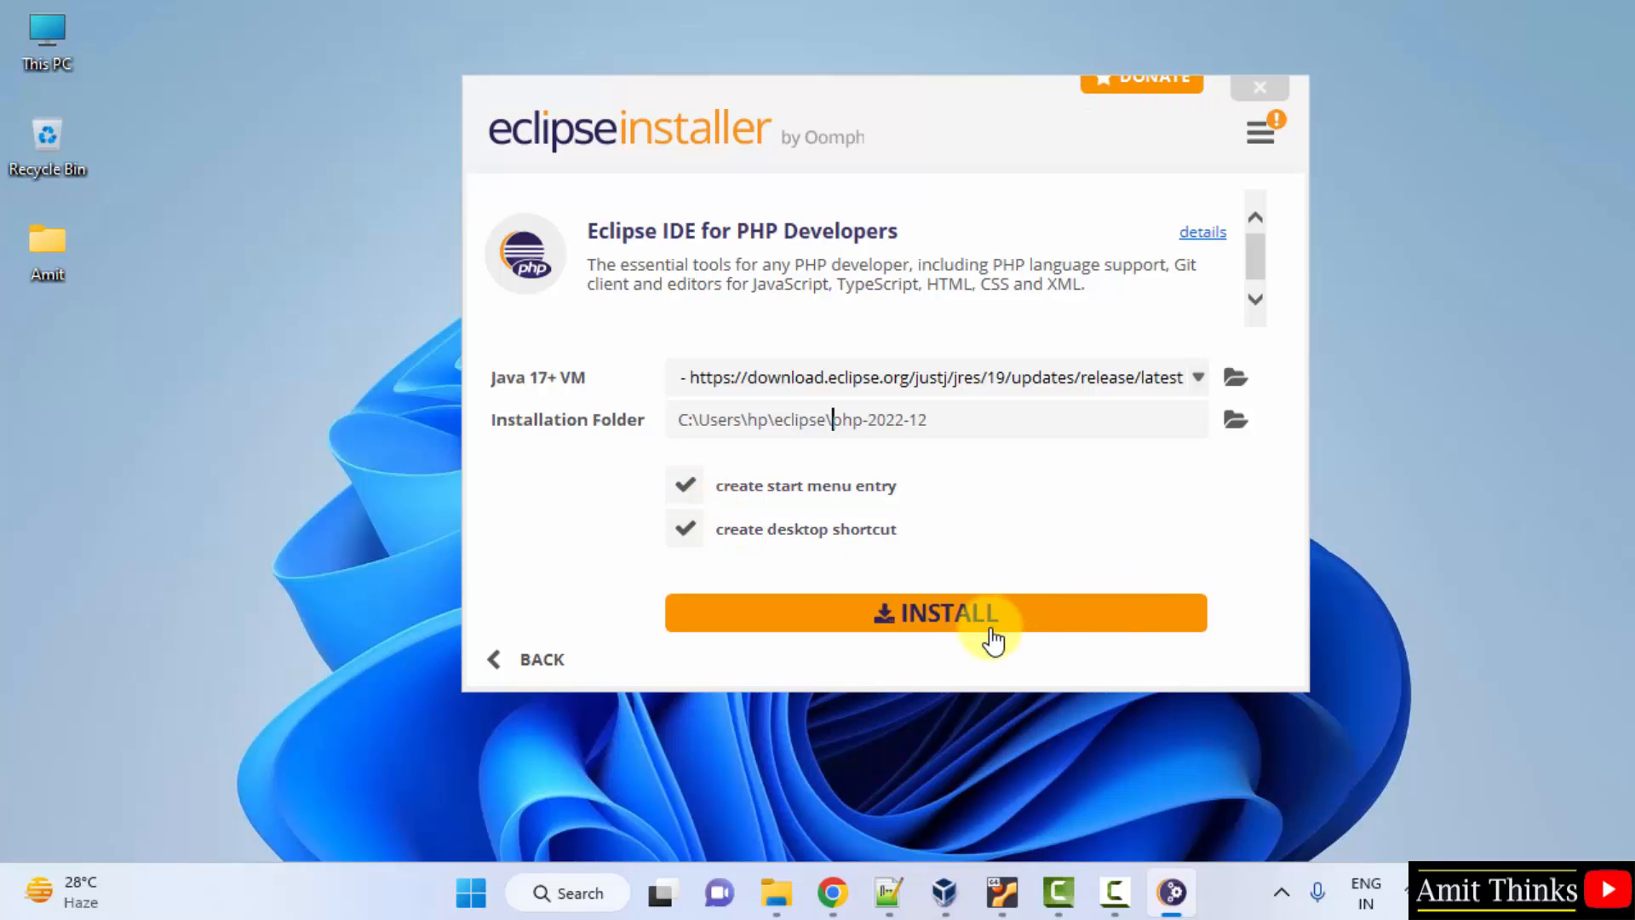
- Begin installing the PHP Developers package and accept the Eclipse Foundation User Agreement
{"action": "left_click", "coordinate": [935, 611]}
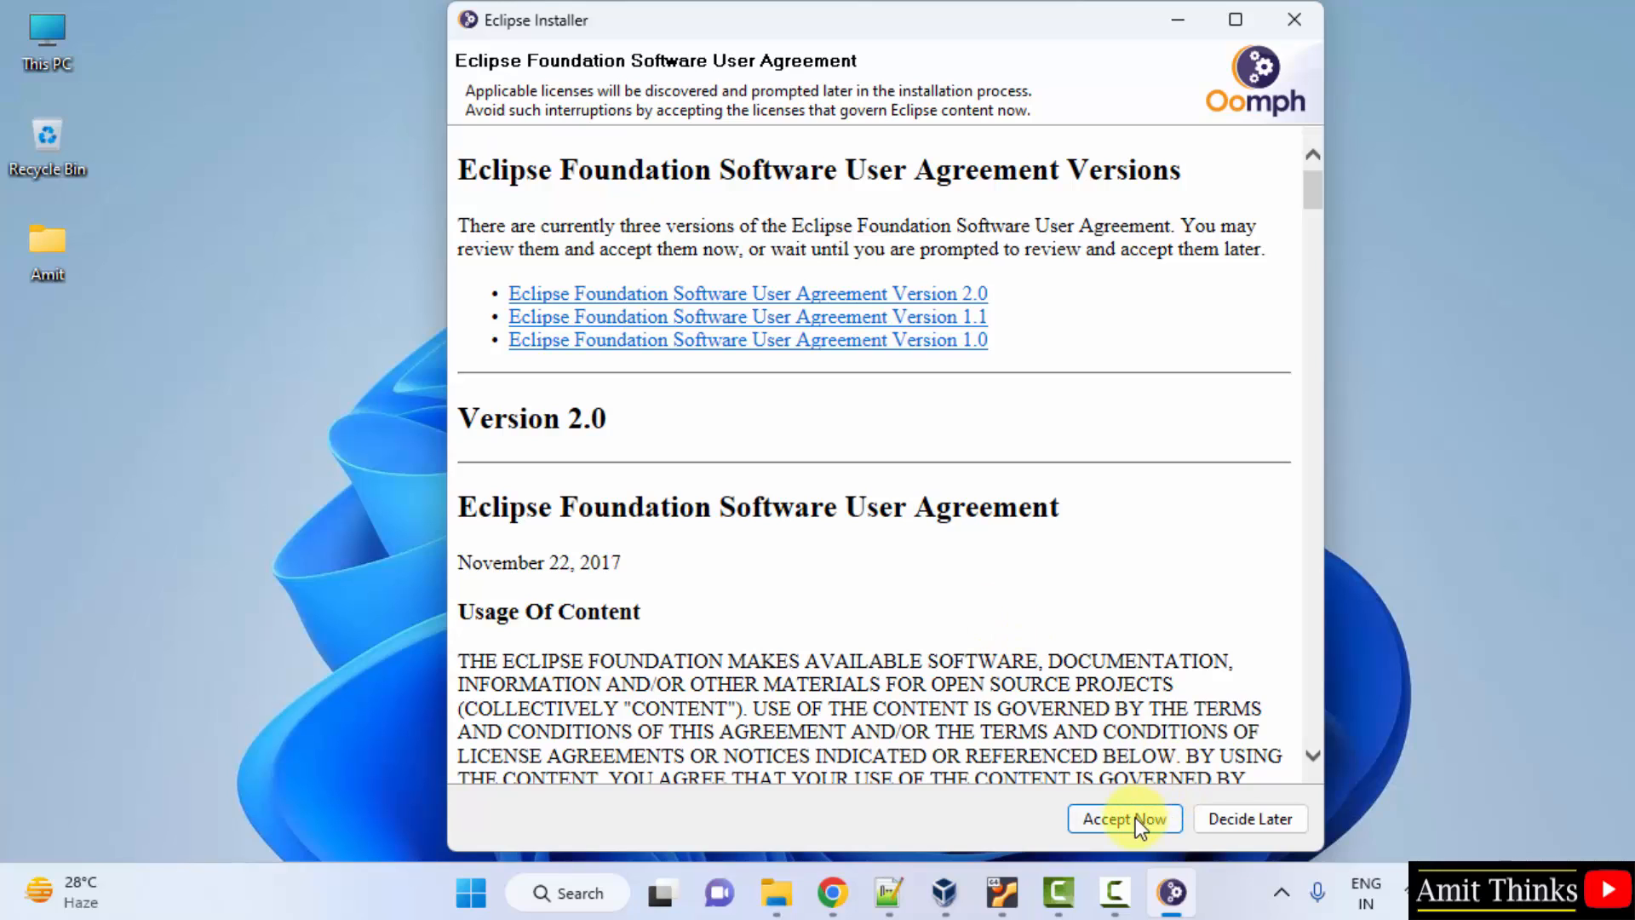
{"action": "left_click", "coordinate": [1124, 820]}
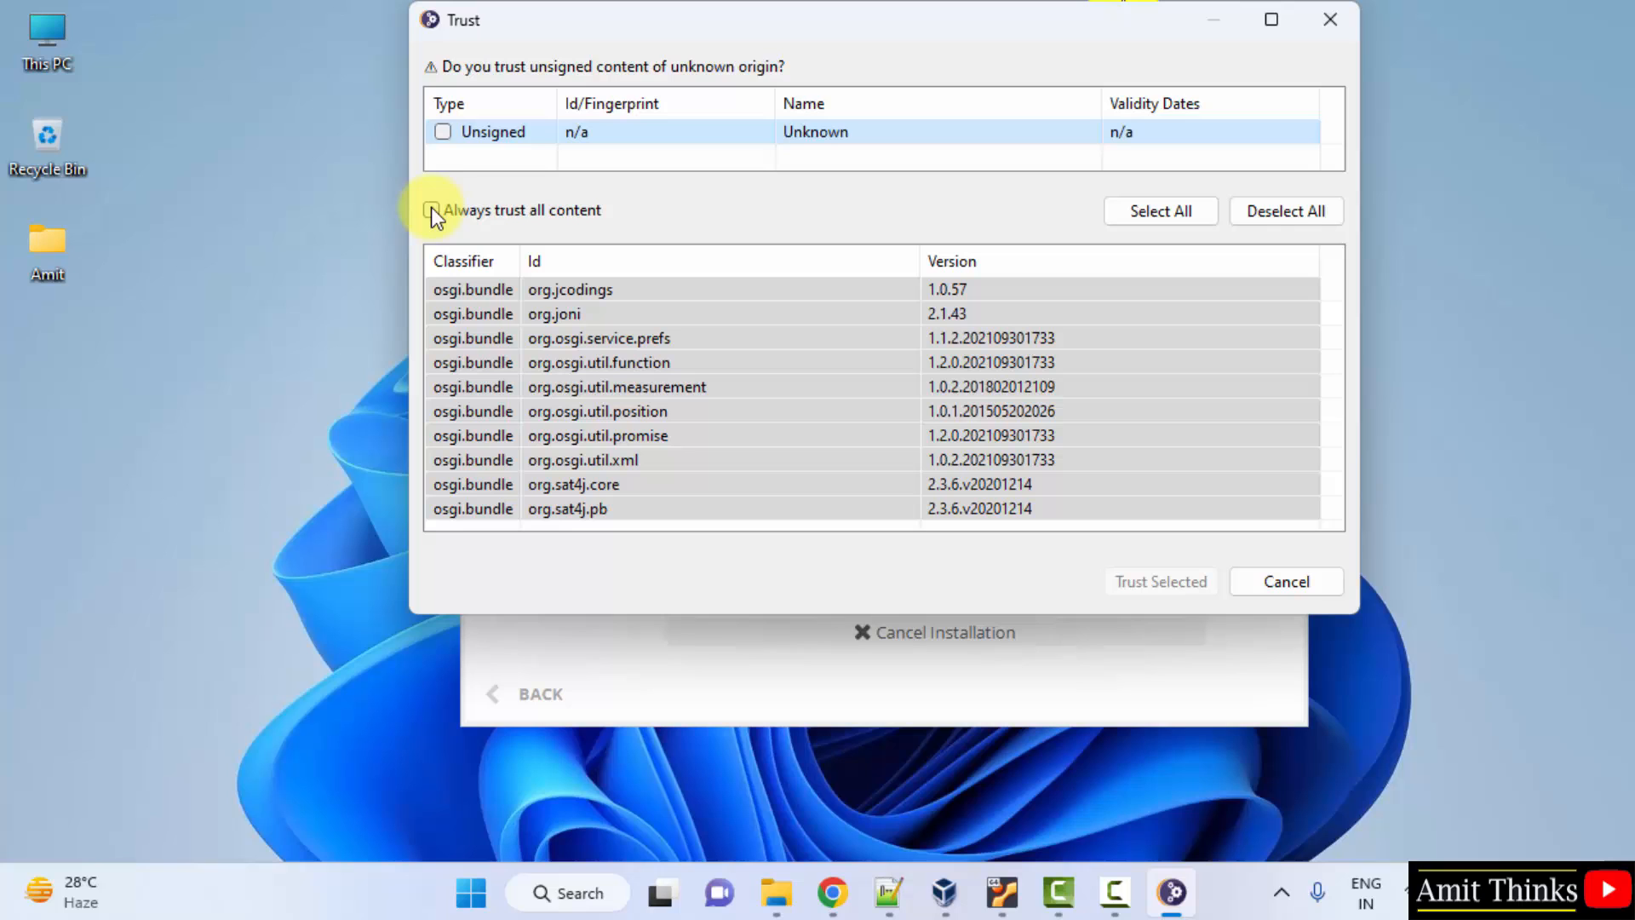
- Always trust all unsigned content, accept the risk, and trust the listed bundles to finish installing
{"action": "left_click", "coordinate": [431, 209]}
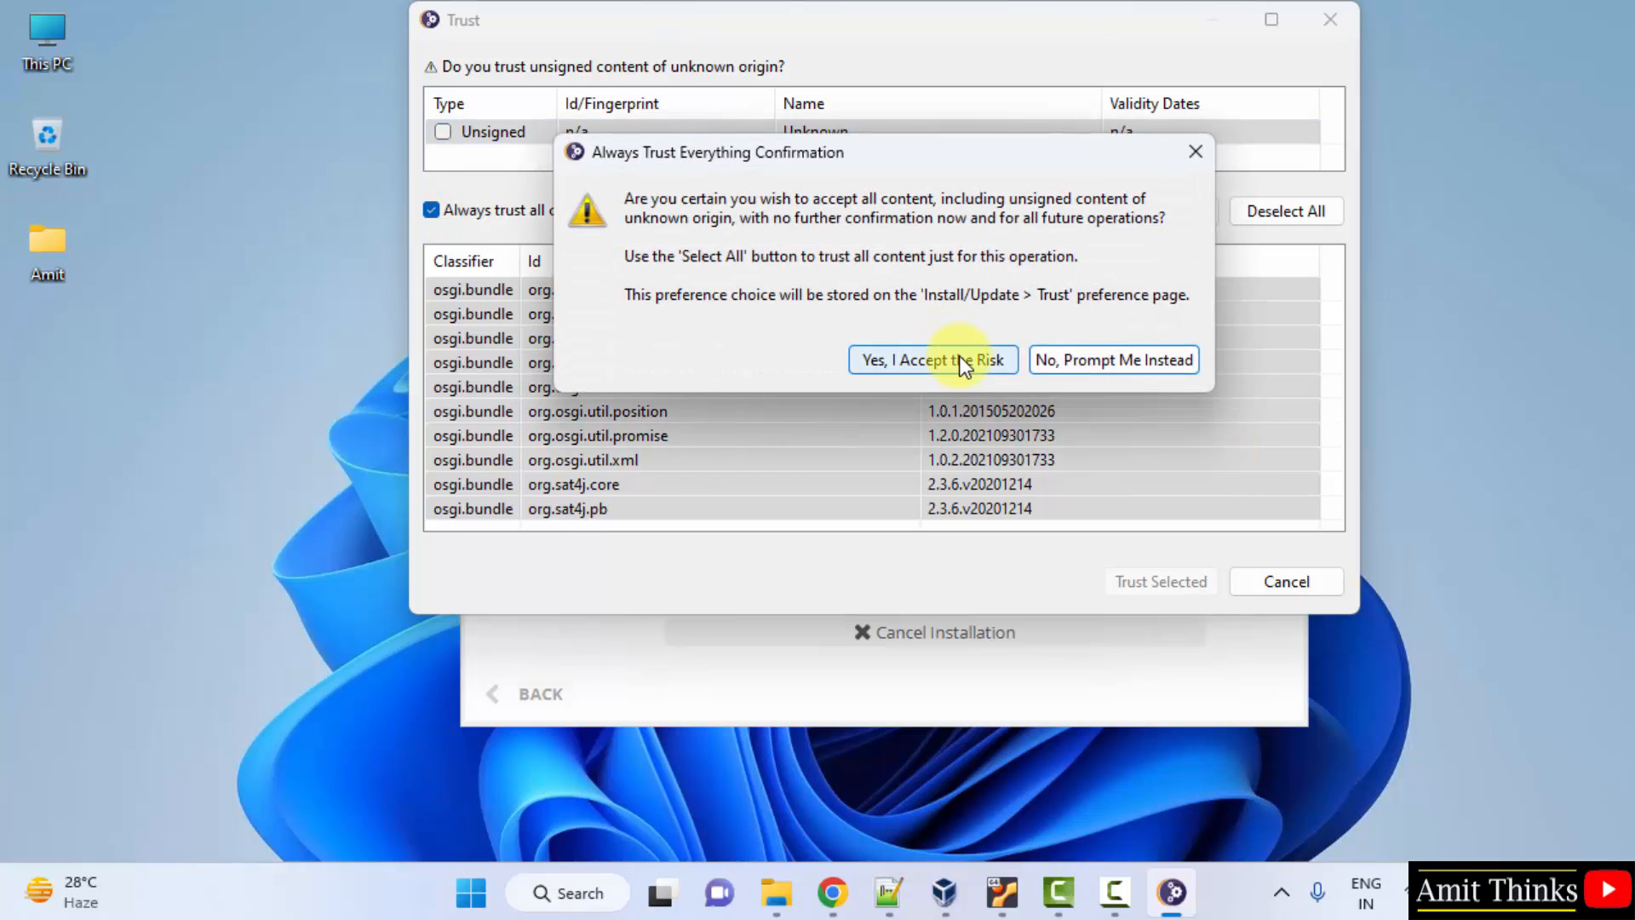
{"action": "left_click", "coordinate": [930, 359]}
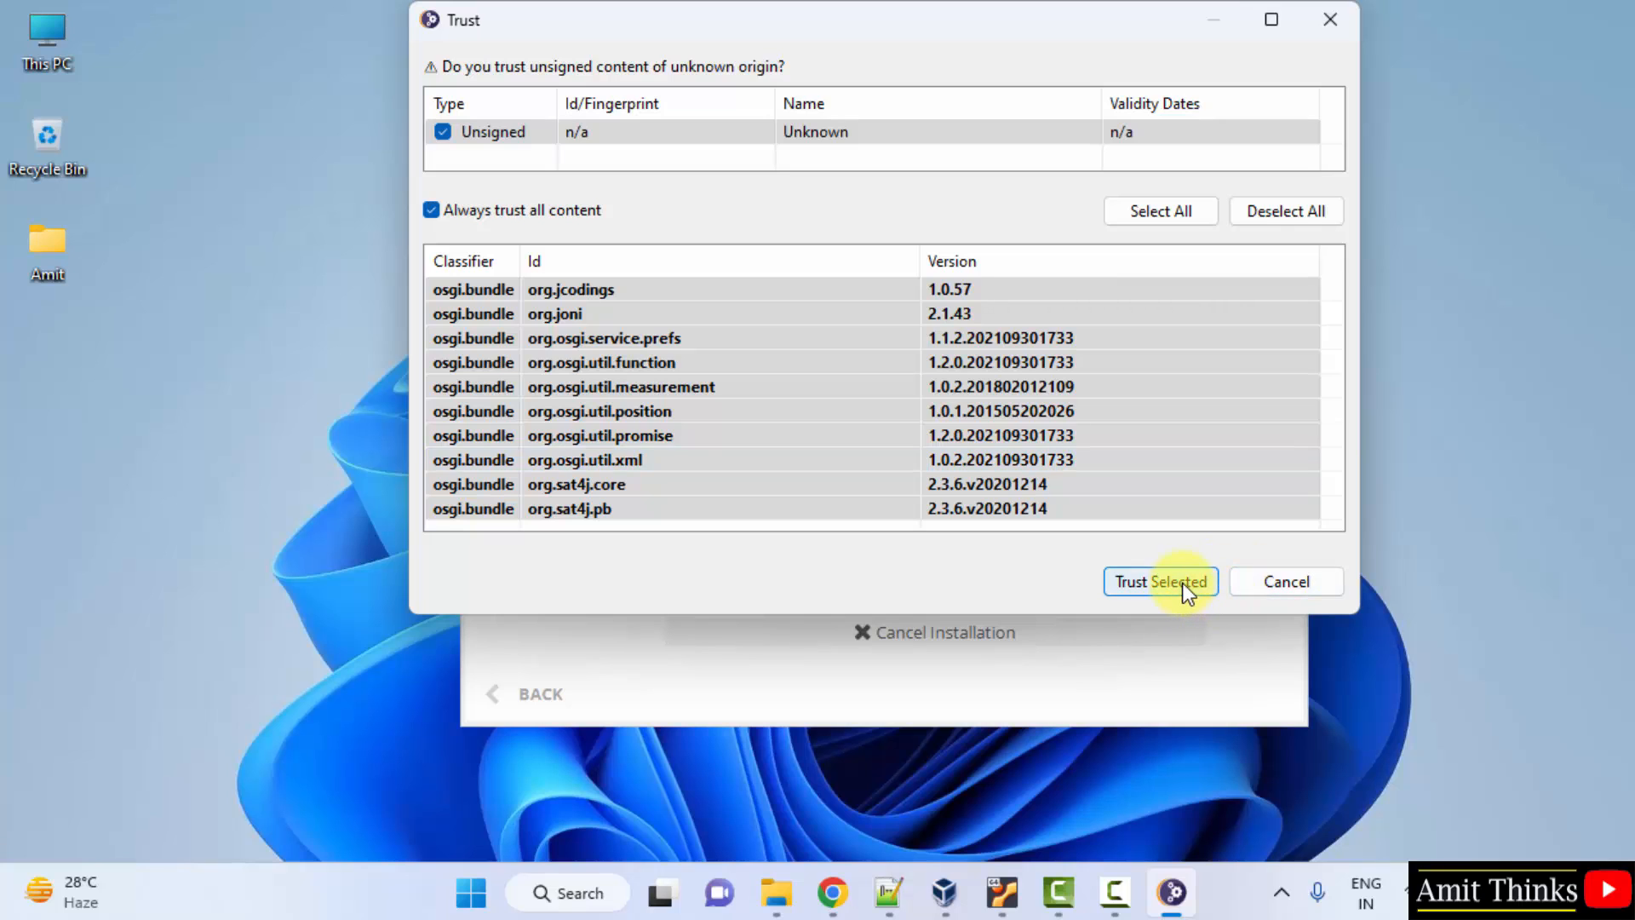
{"action": "left_click", "coordinate": [1160, 581]}
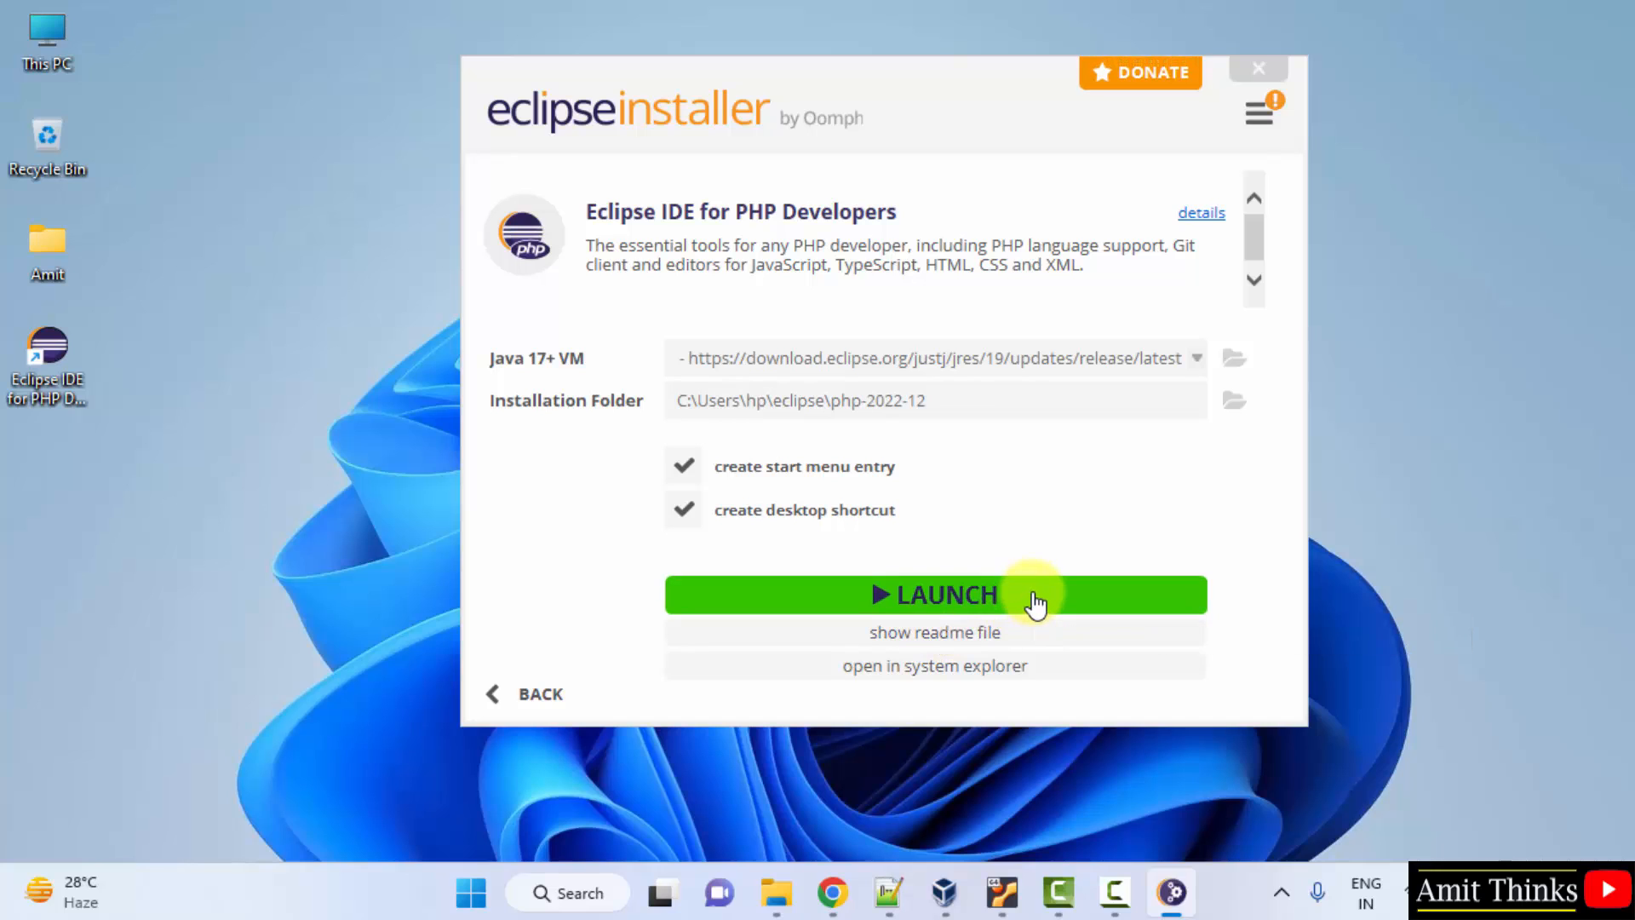
- Launch the IDE with C:\Users\hp\eclipse-my-workspace as the default workspace, not asking again
{"action": "left_click", "coordinate": [933, 595]}
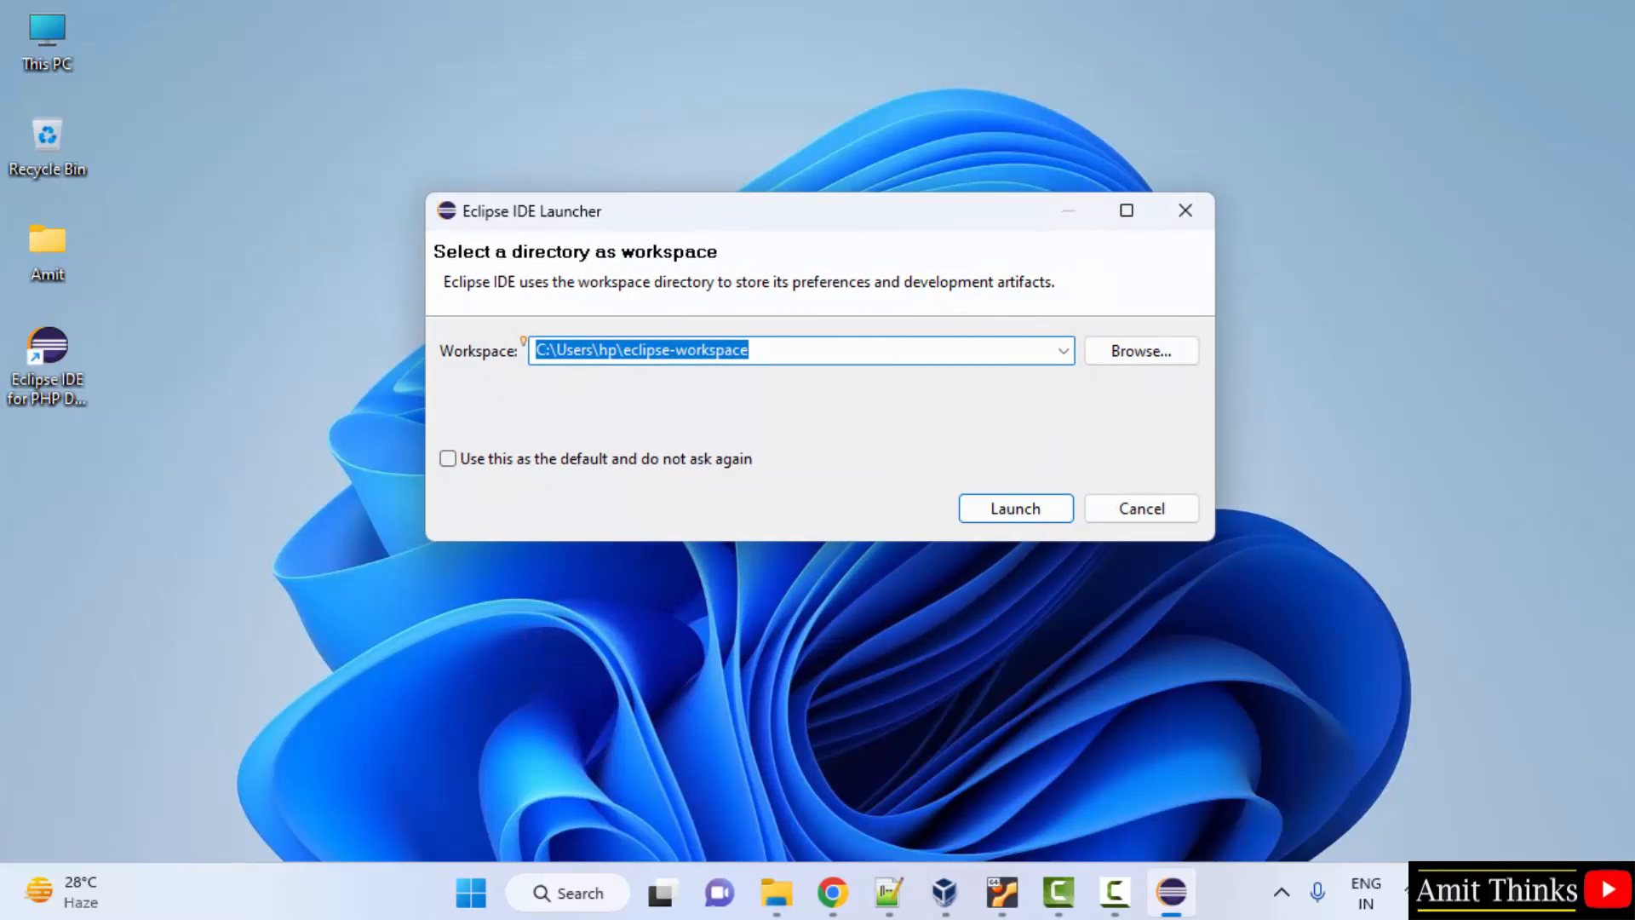
{"action": "mouse_move", "coordinate": [819, 365]}
{"action": "type", "text": "my-"}
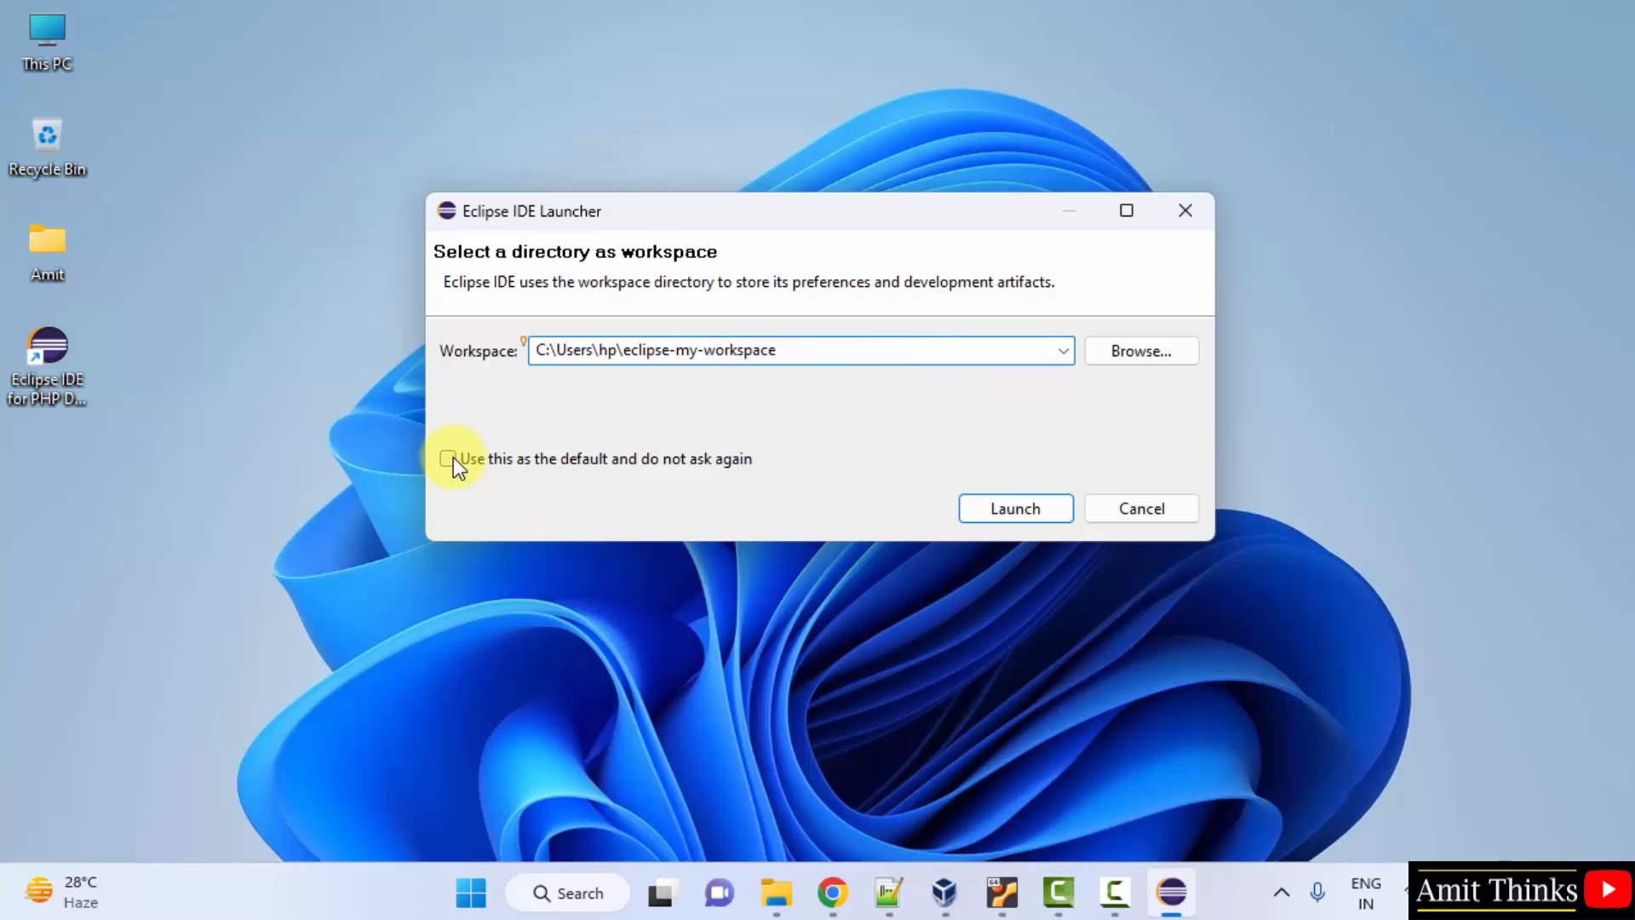
{"action": "left_click", "coordinate": [448, 458]}
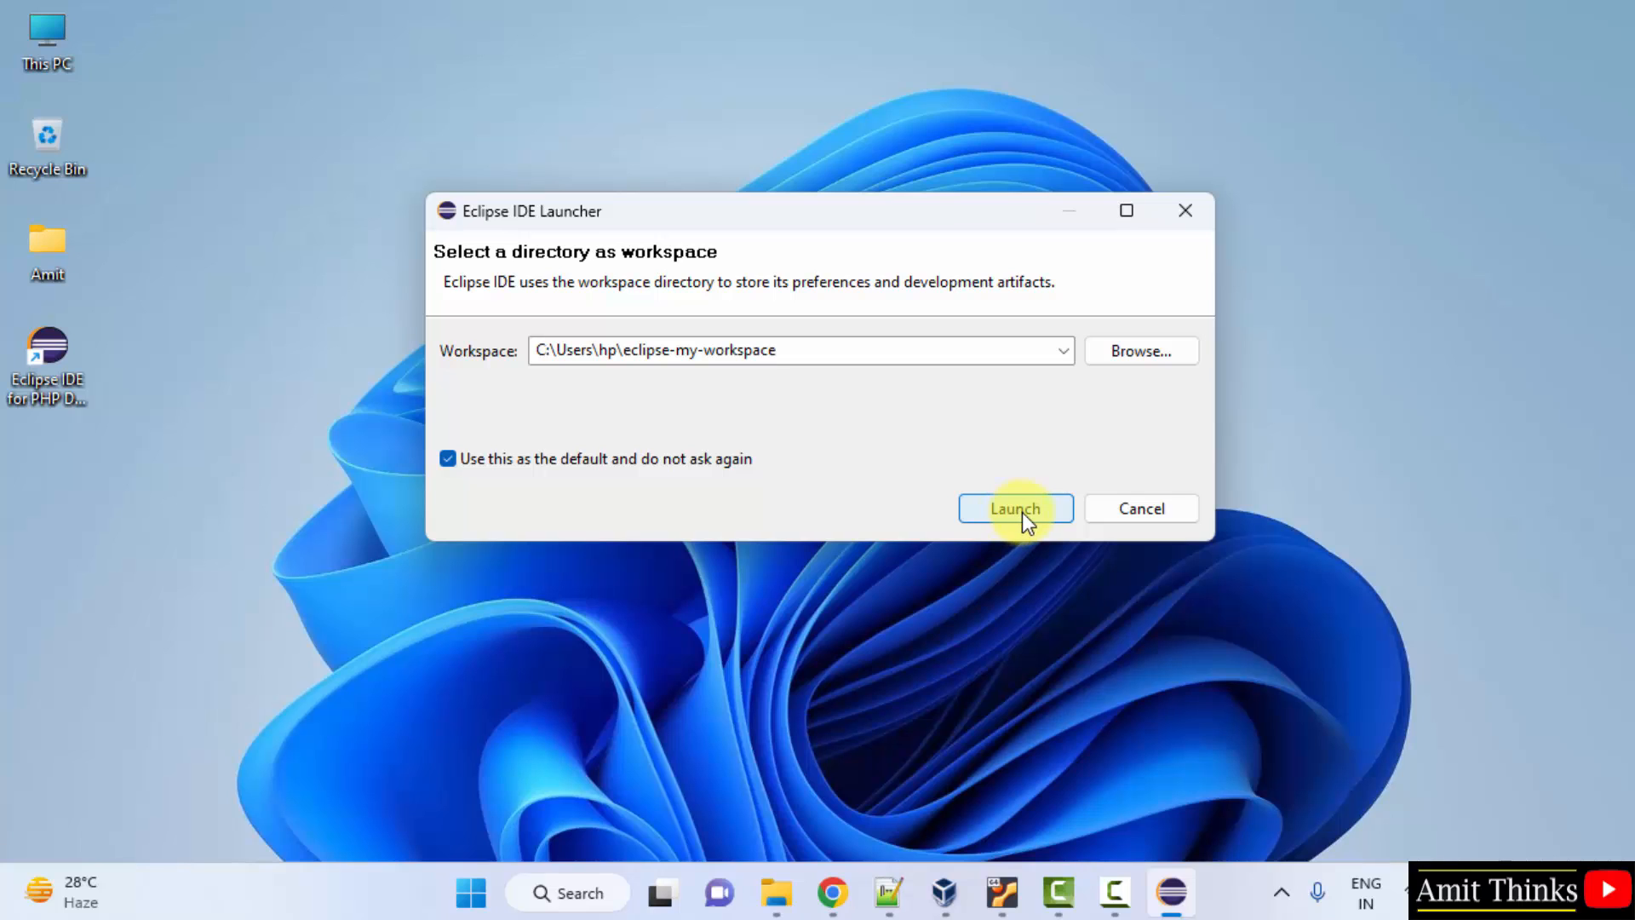
{"action": "left_click", "coordinate": [1013, 507]}
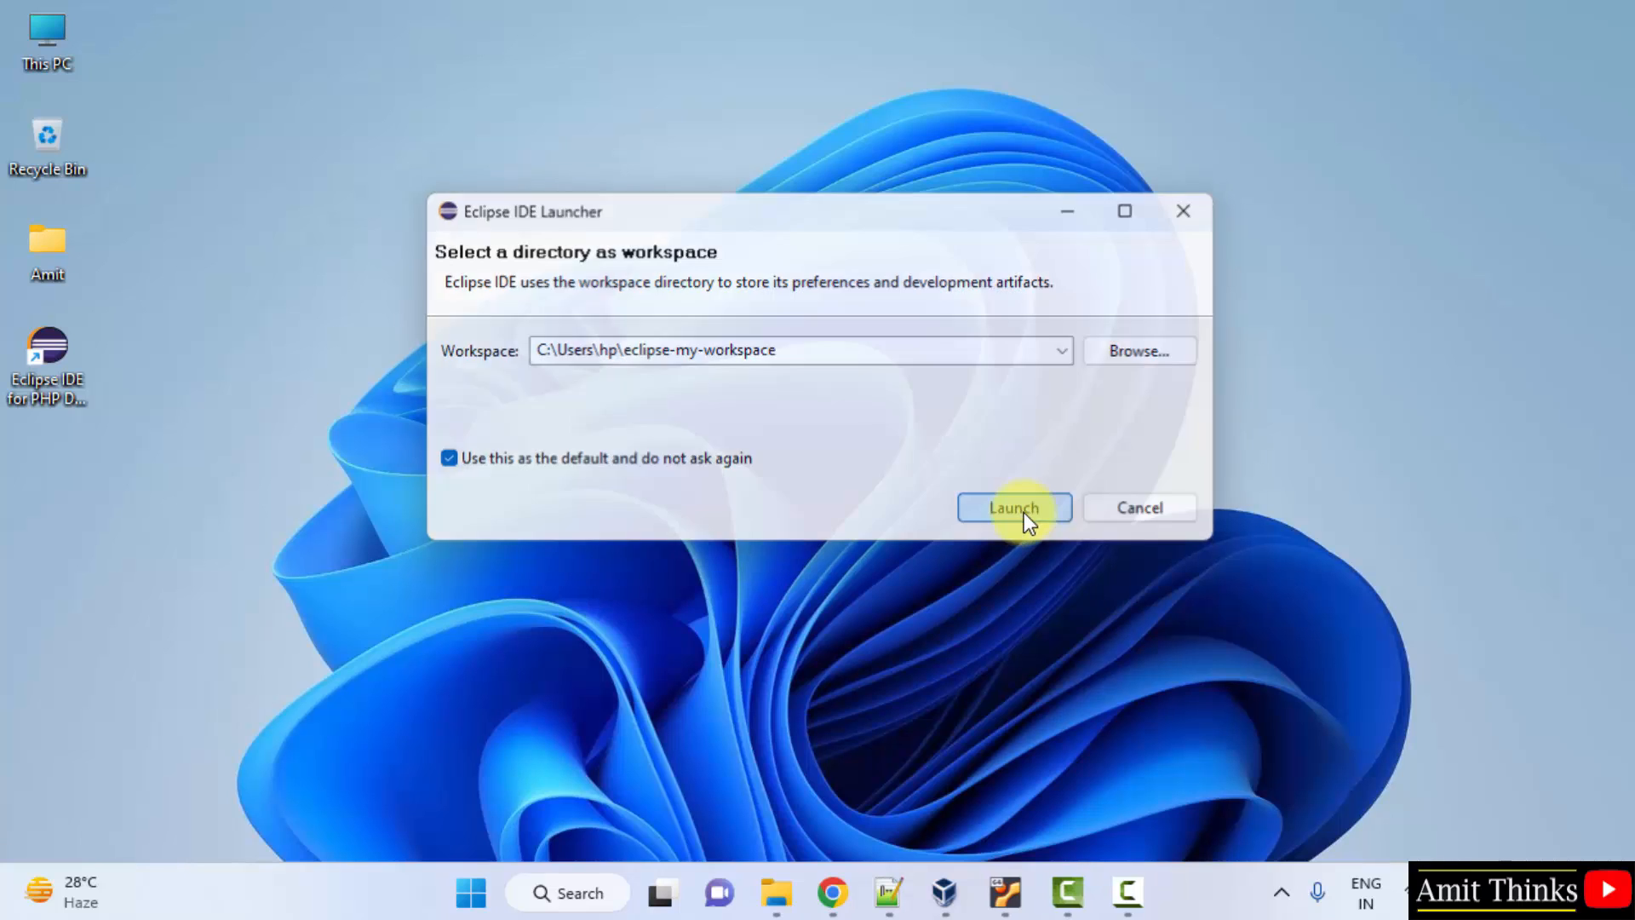
- Let Eclipse load its Welcome page and maximize the IDE window
{"action": "left_click", "coordinate": [1011, 508]}
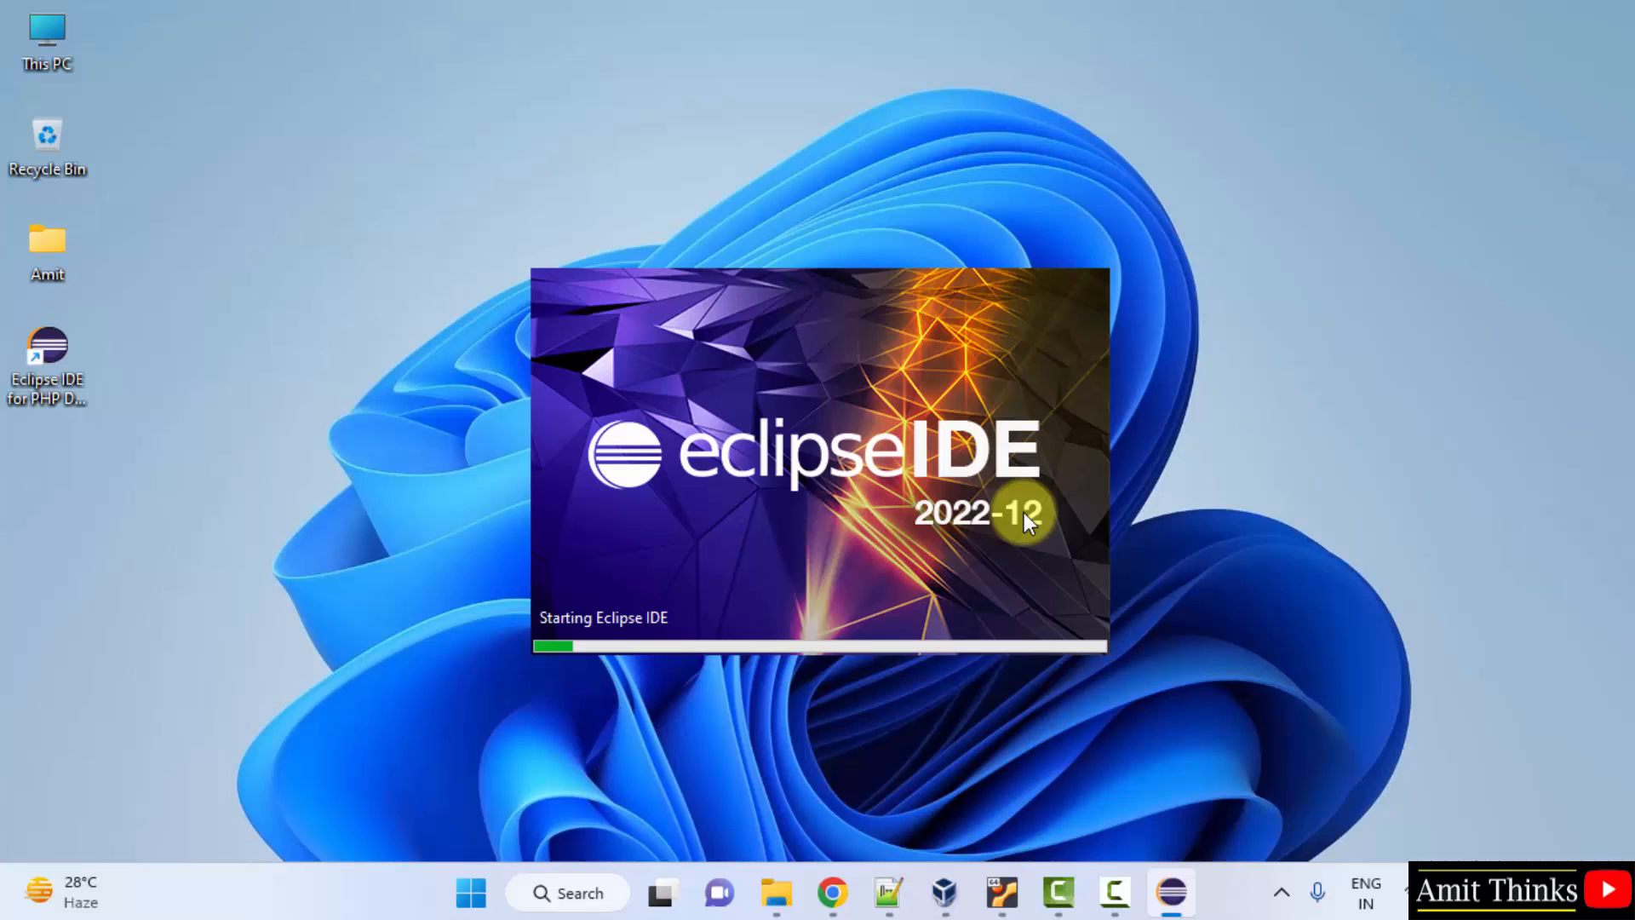
{"action": "mouse_move", "coordinate": [1022, 521]}
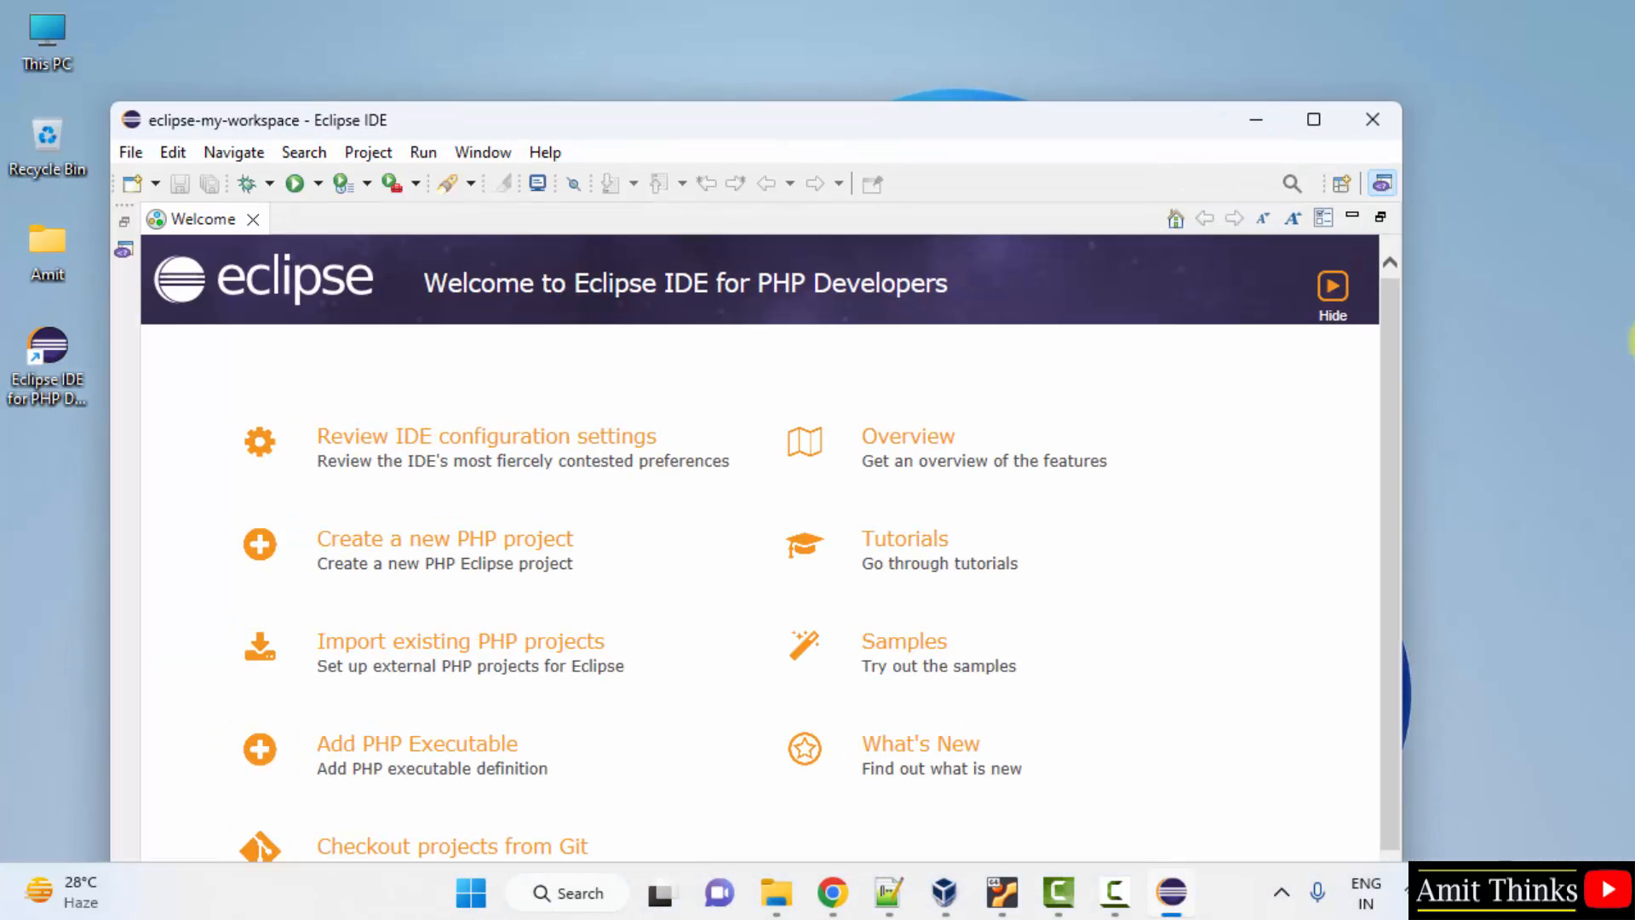
{"action": "left_click", "coordinate": [1313, 119]}
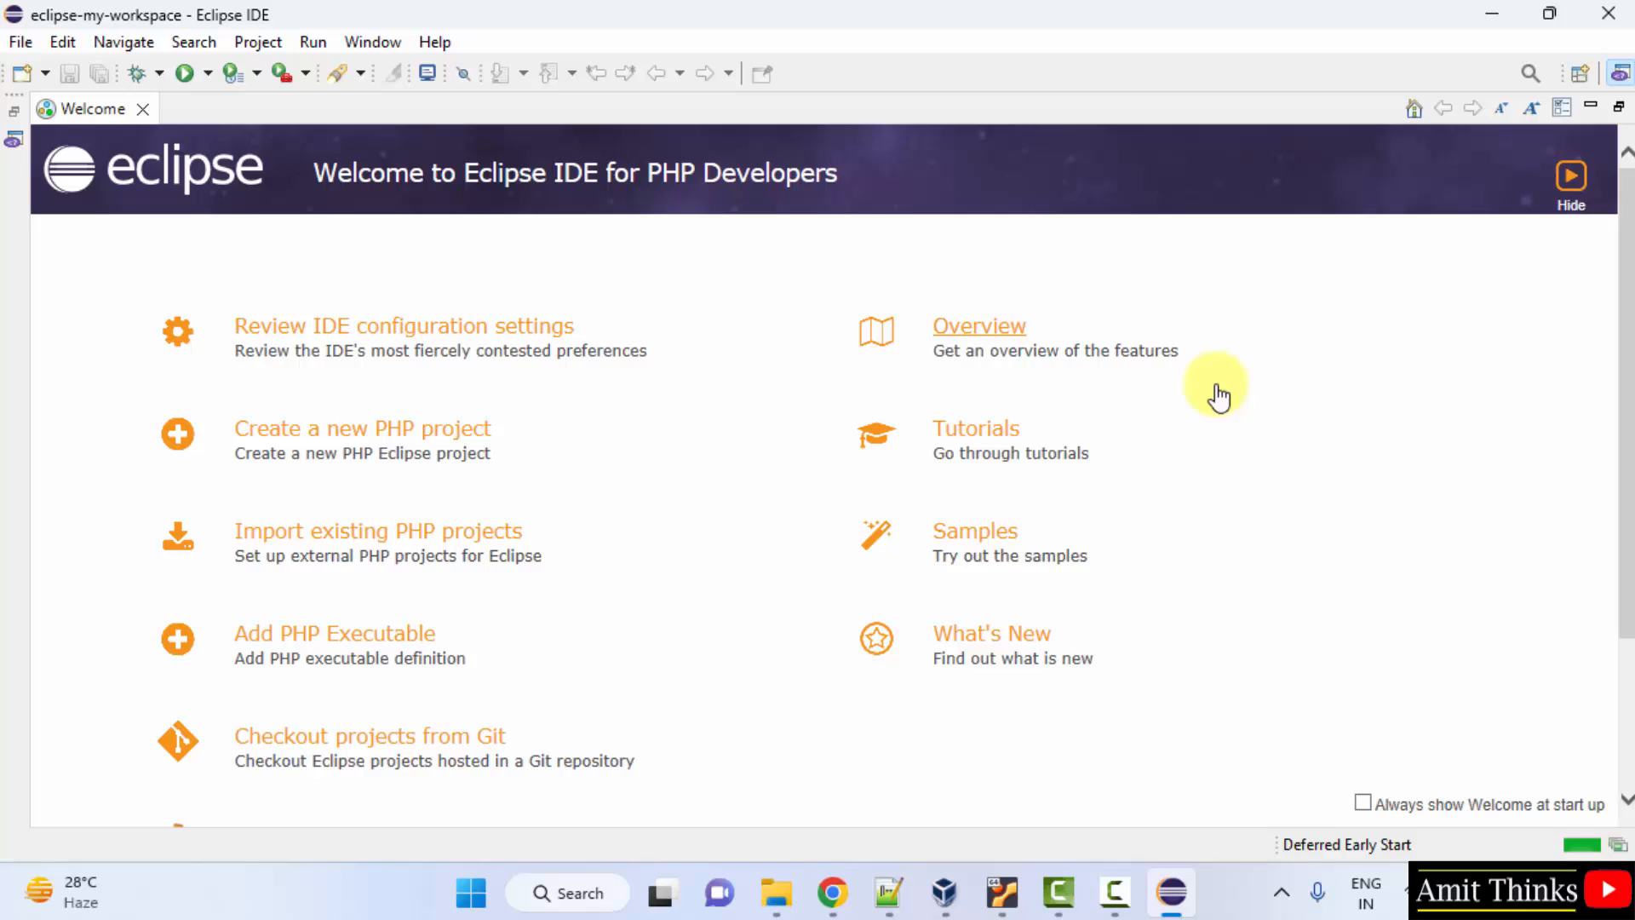
{"action": "mouse_move", "coordinate": [1621, 448]}
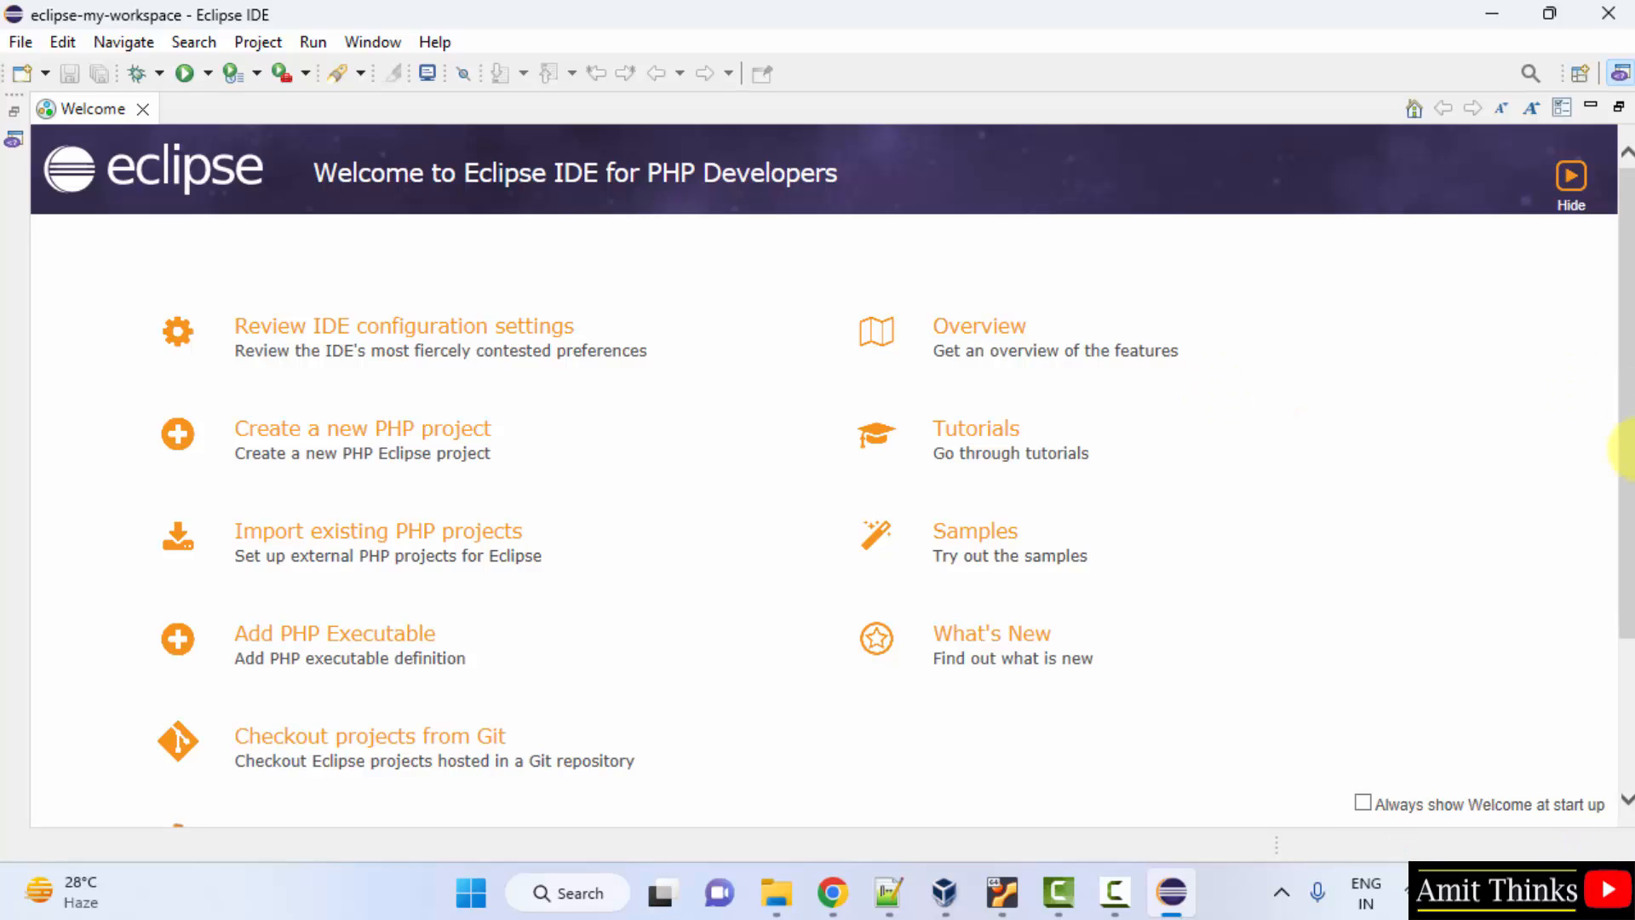